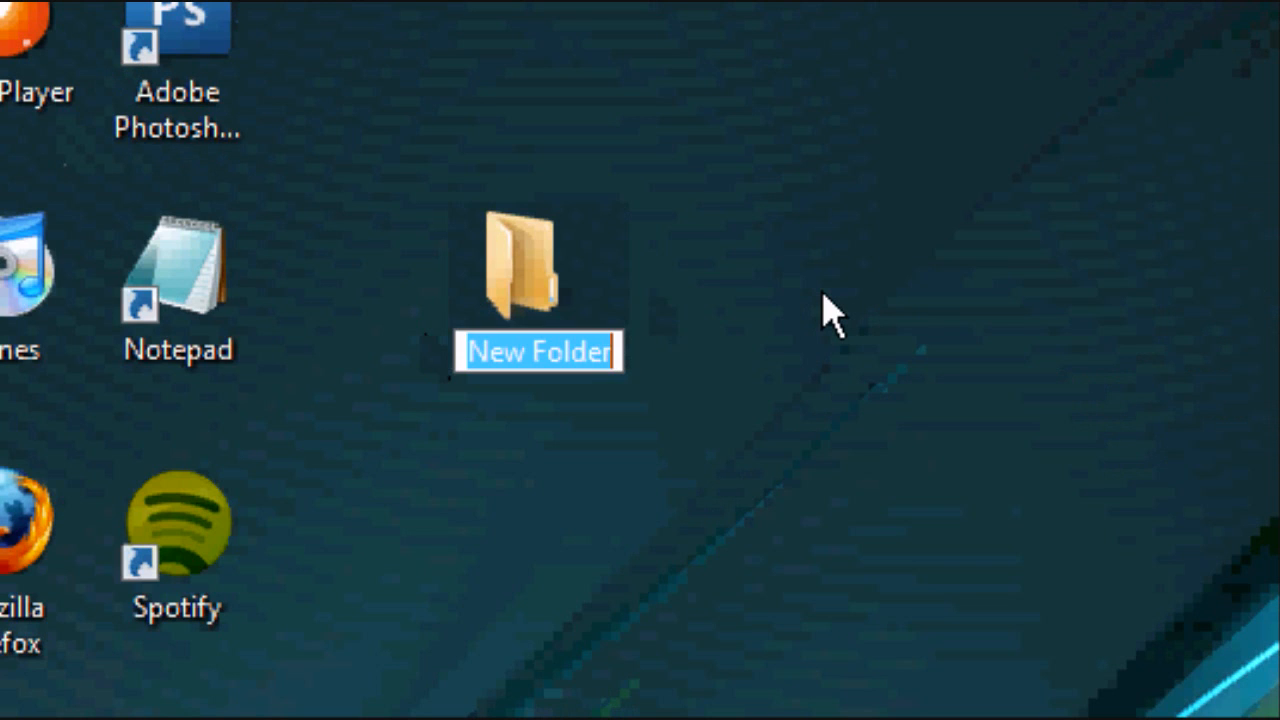
Step: Name the new desktop folder 'Website' and launch Adobe Photoshop CS3
type("Website")
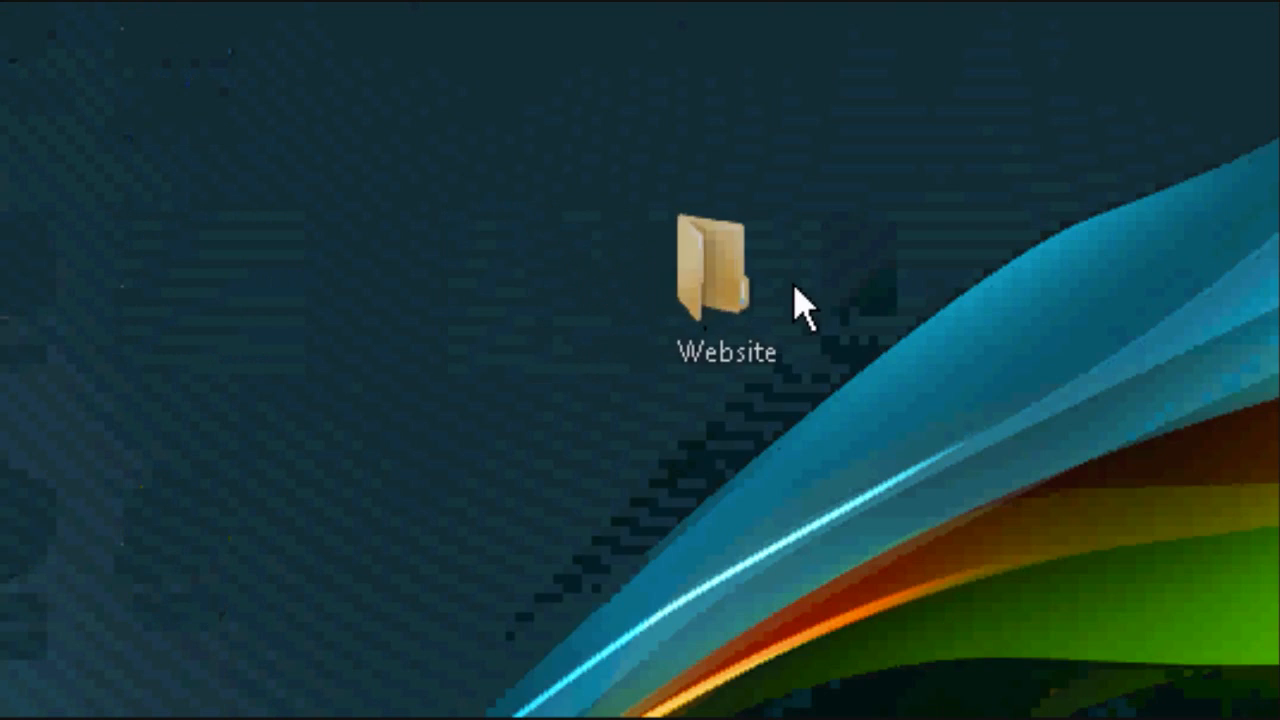
left_click_drag(716, 270, 1156, 280)
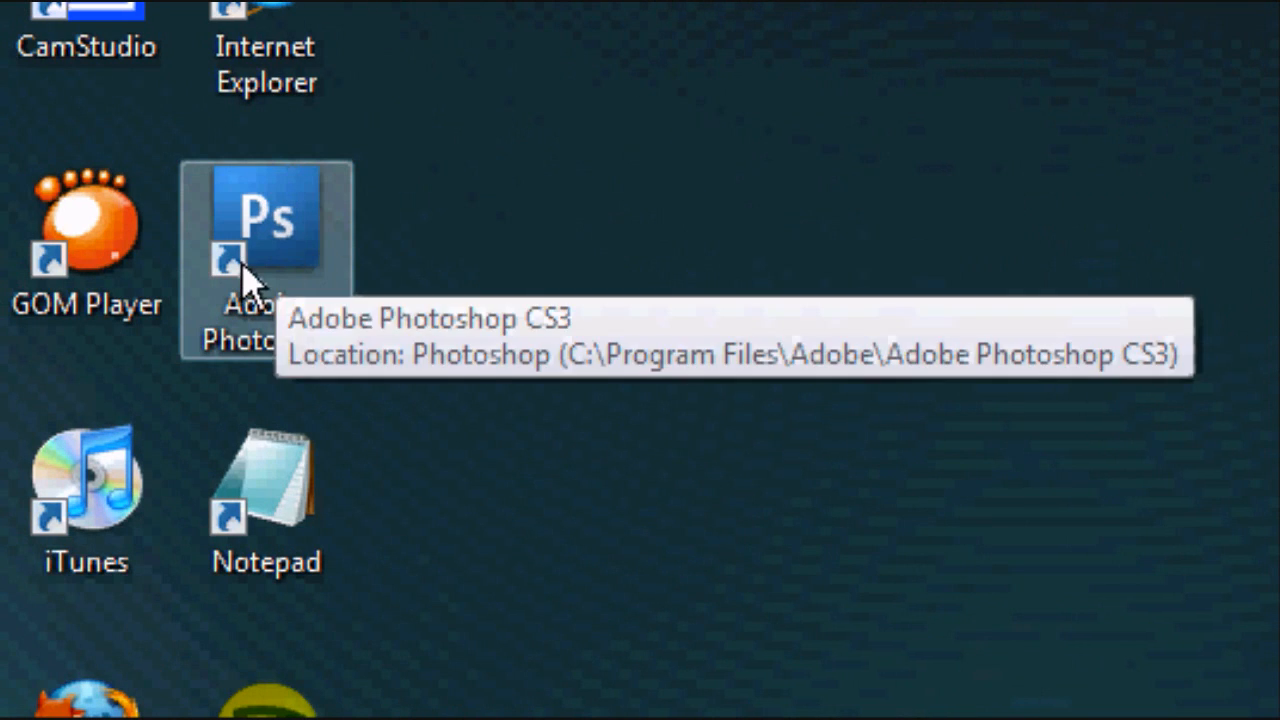
double_click(264, 216)
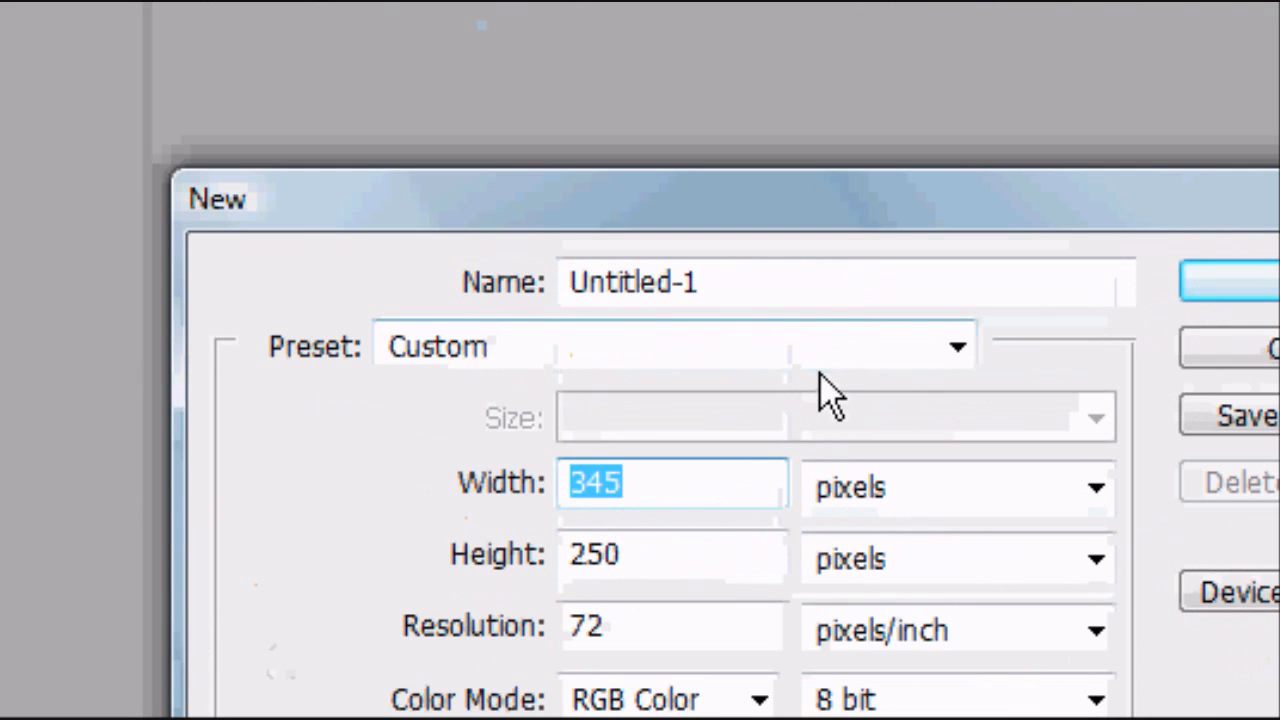
Step: Create a new document 950 px wide by 150 px tall with a transparent background
type("800")
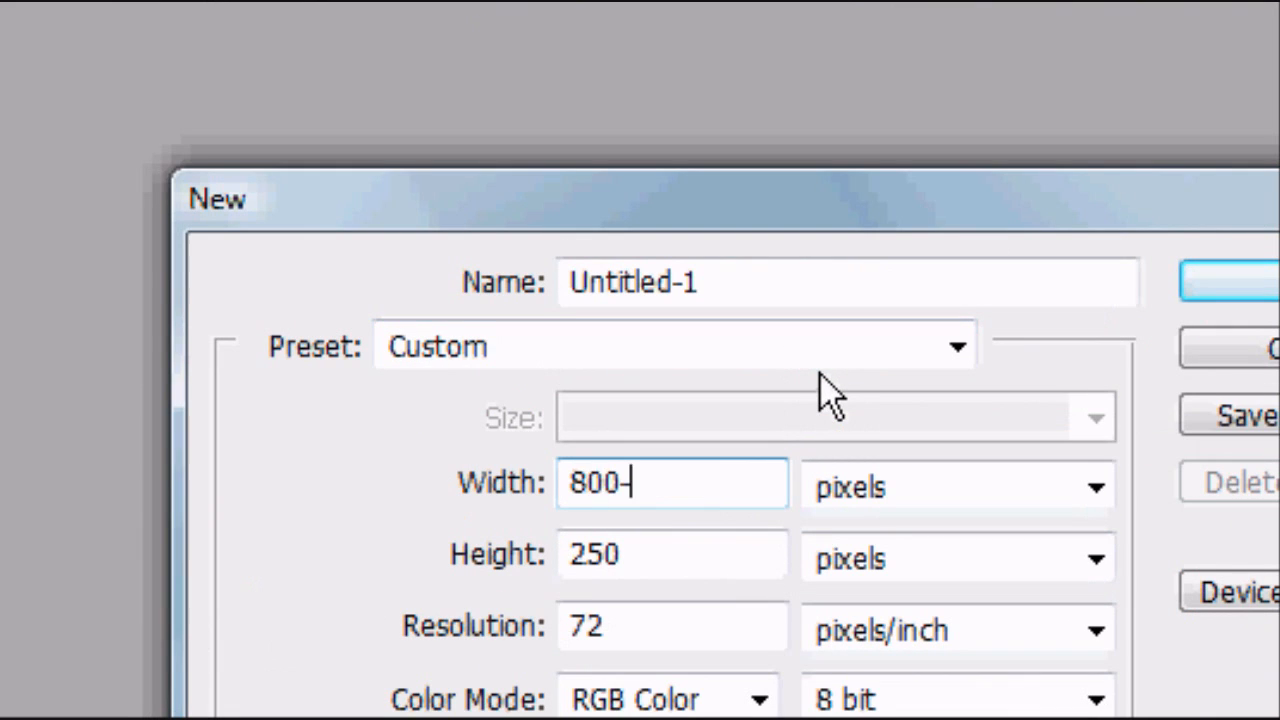
type("1000")
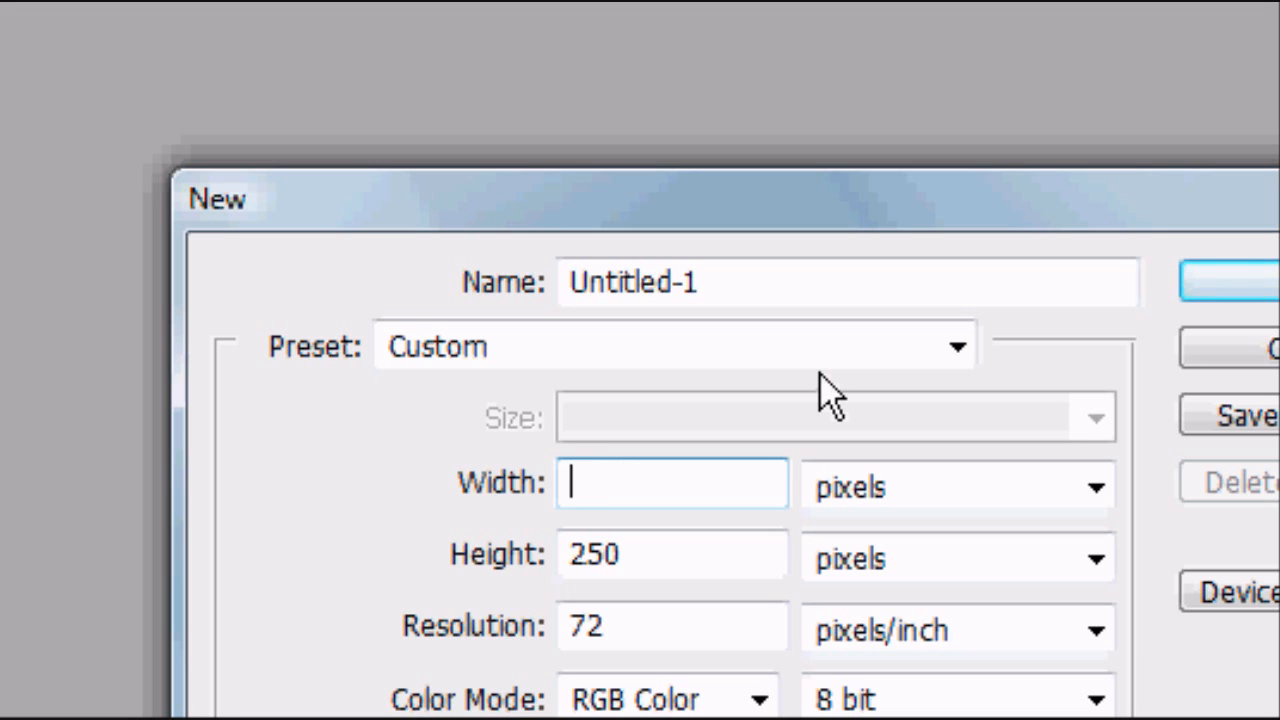
type("950")
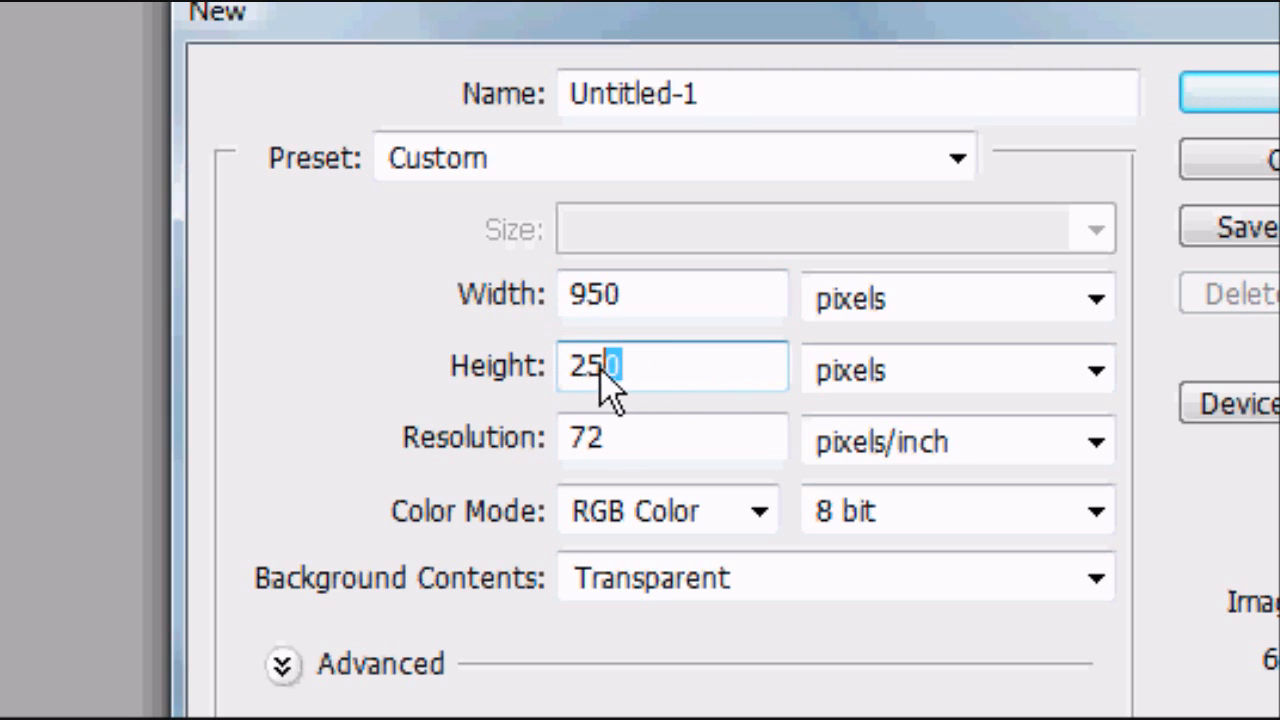
type("150")
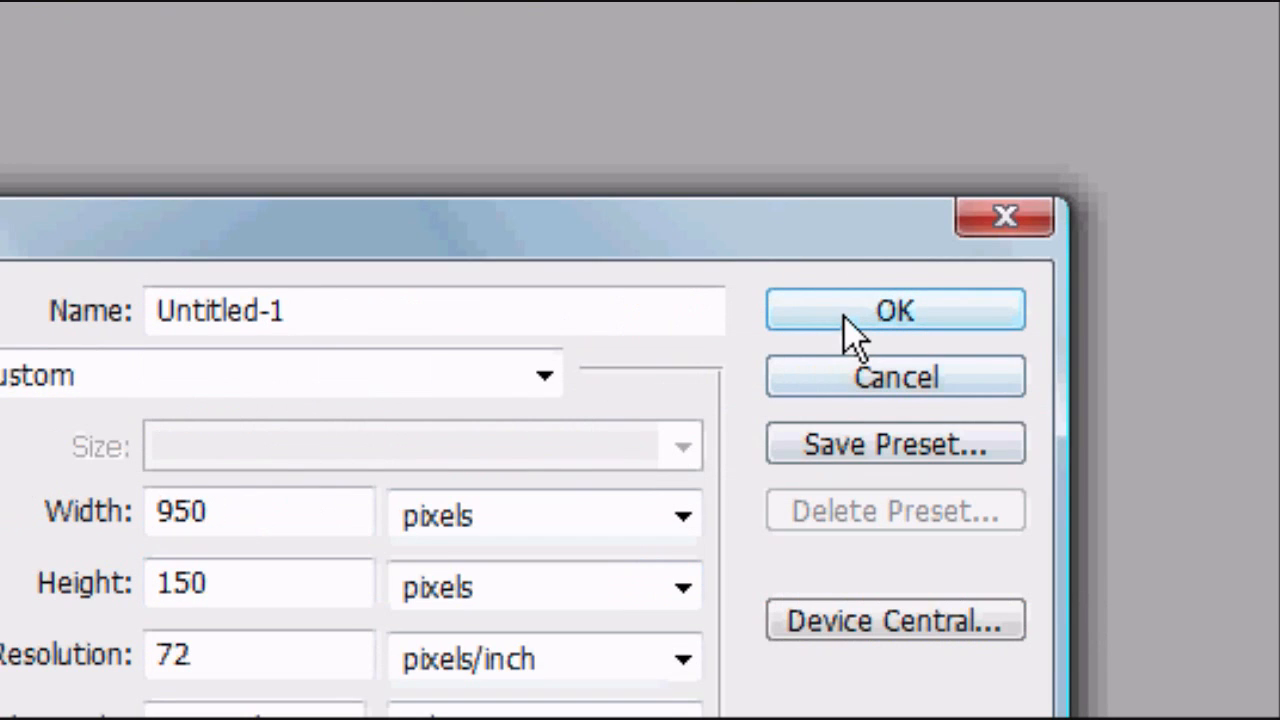
left_click(892, 310)
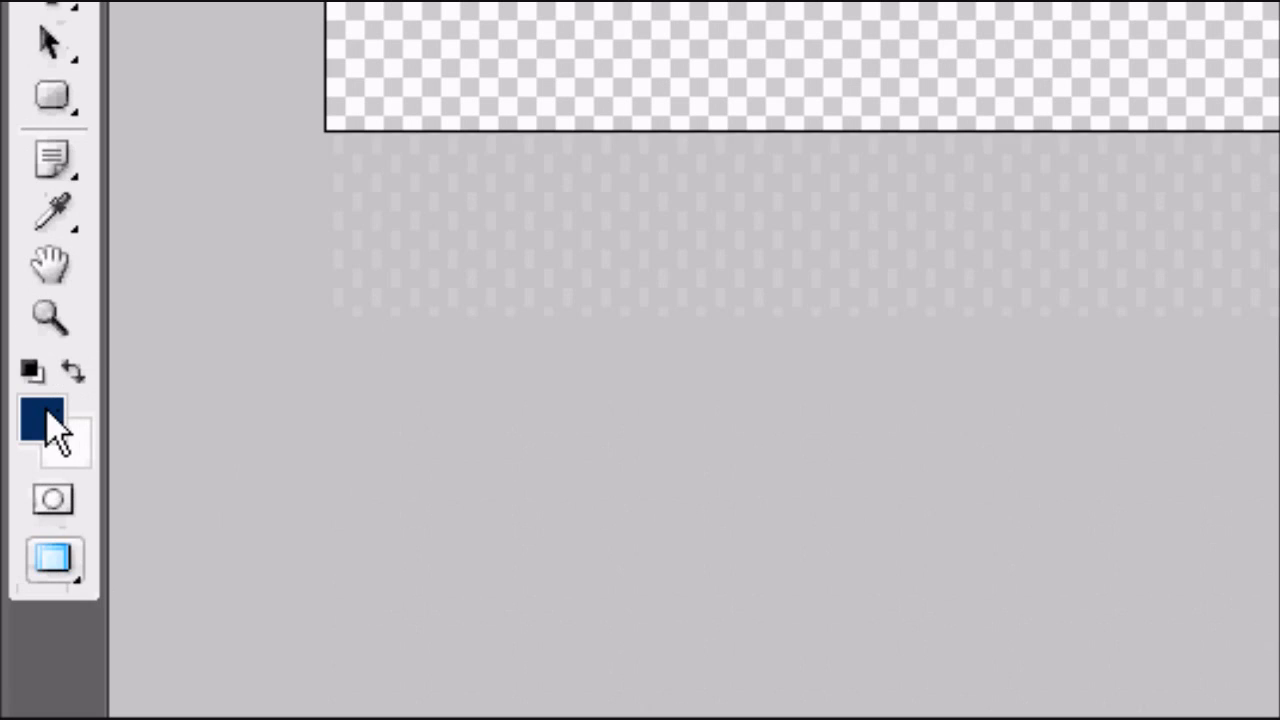
Step: Pick a dark navy blue as the foreground painting colour from the toolbox swatch
left_click(42, 420)
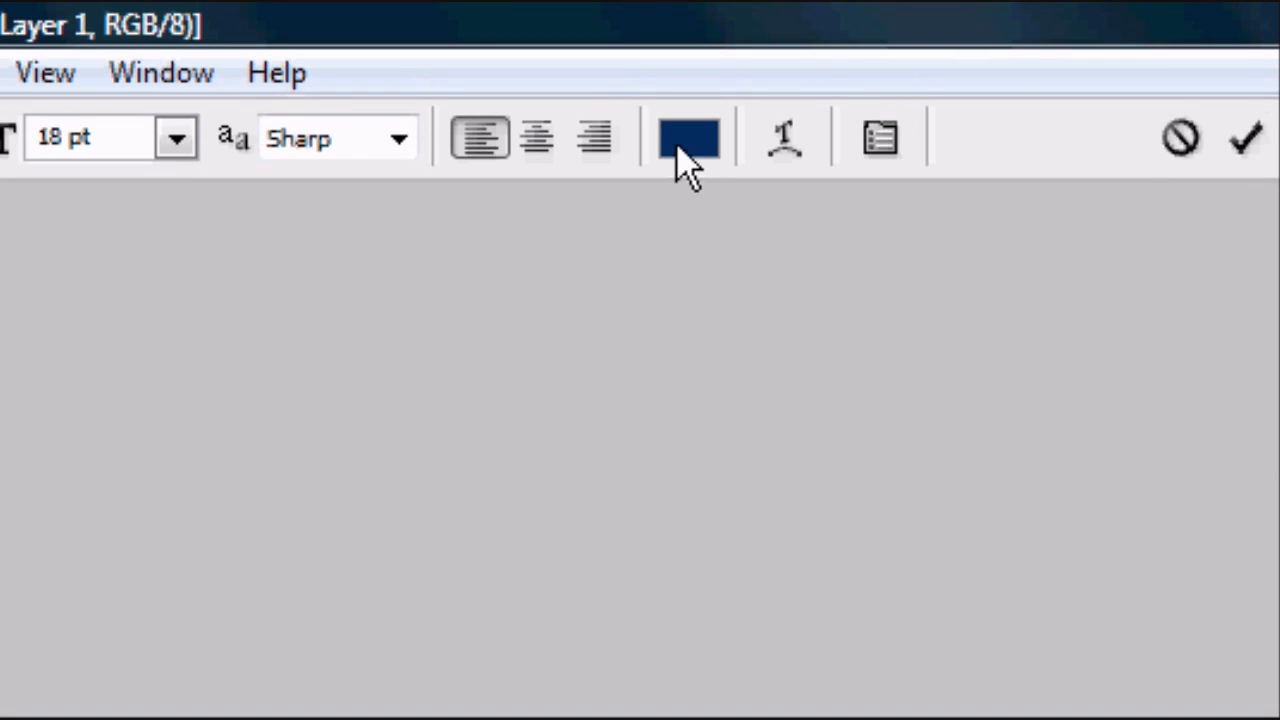
Step: Set the header type to Bold style with a white text colour and Sharp anti-aliasing
left_click(688, 136)
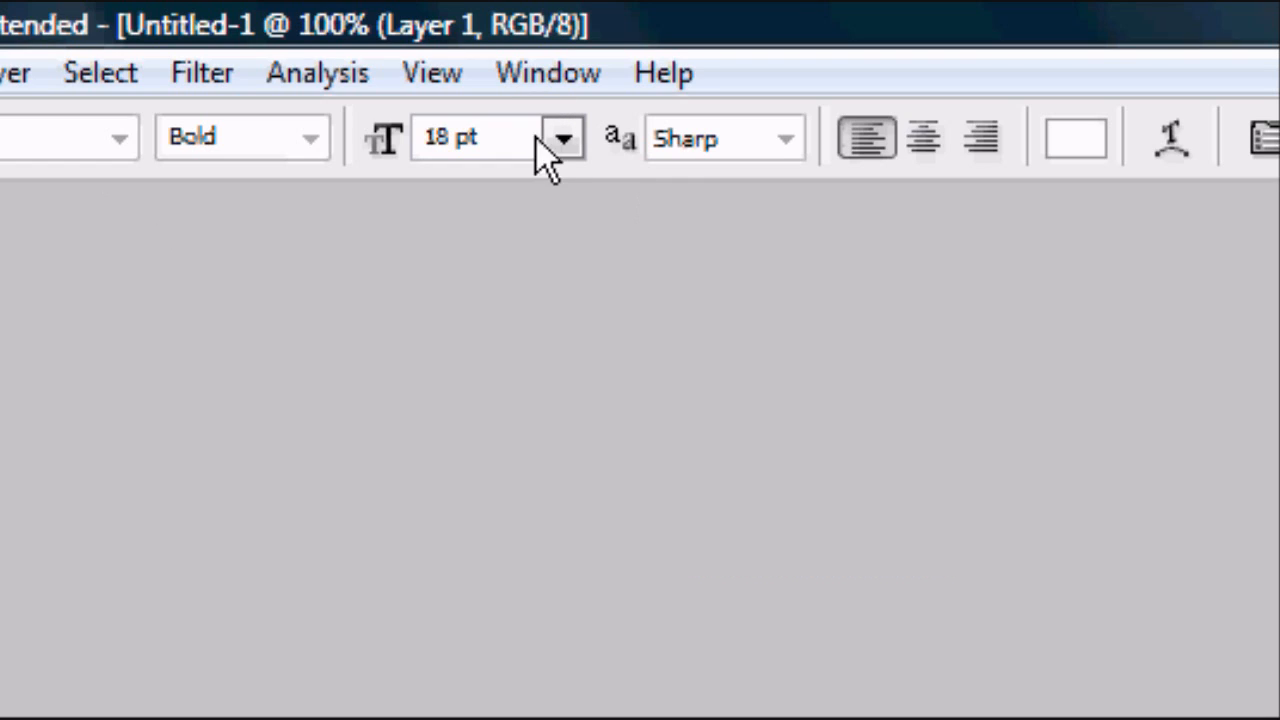
mouse_move(616, 156)
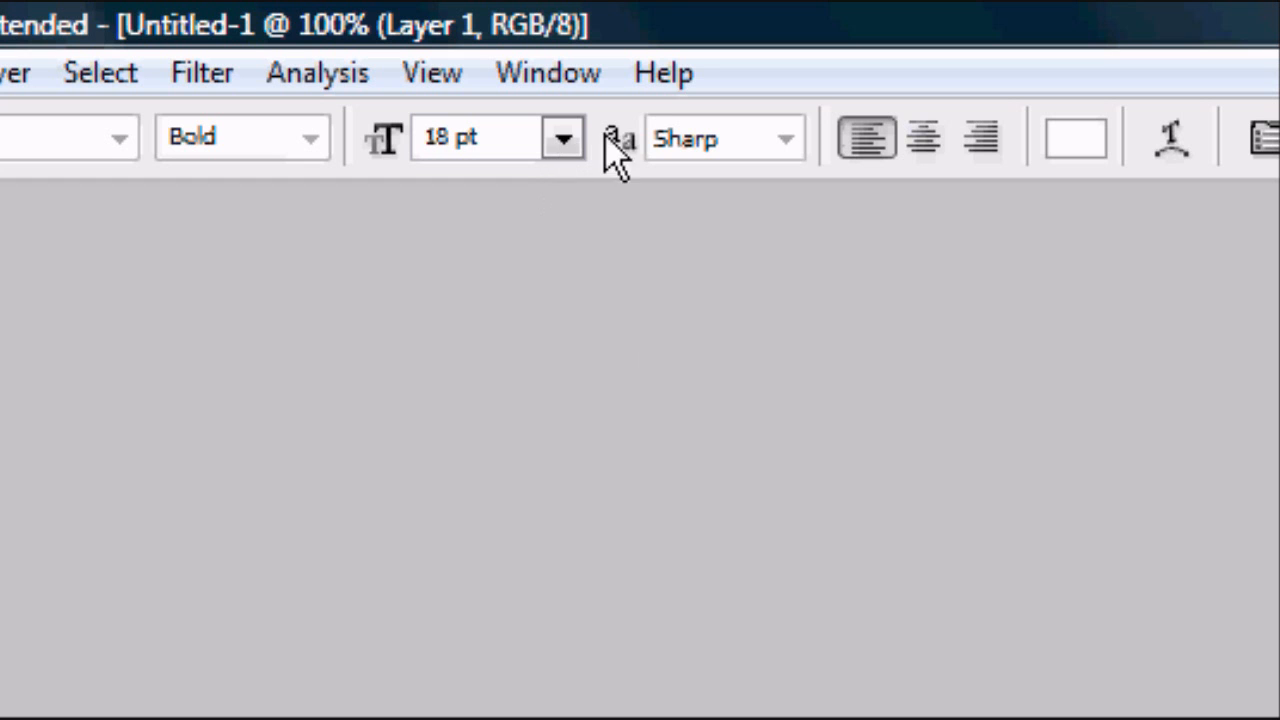
left_click(564, 138)
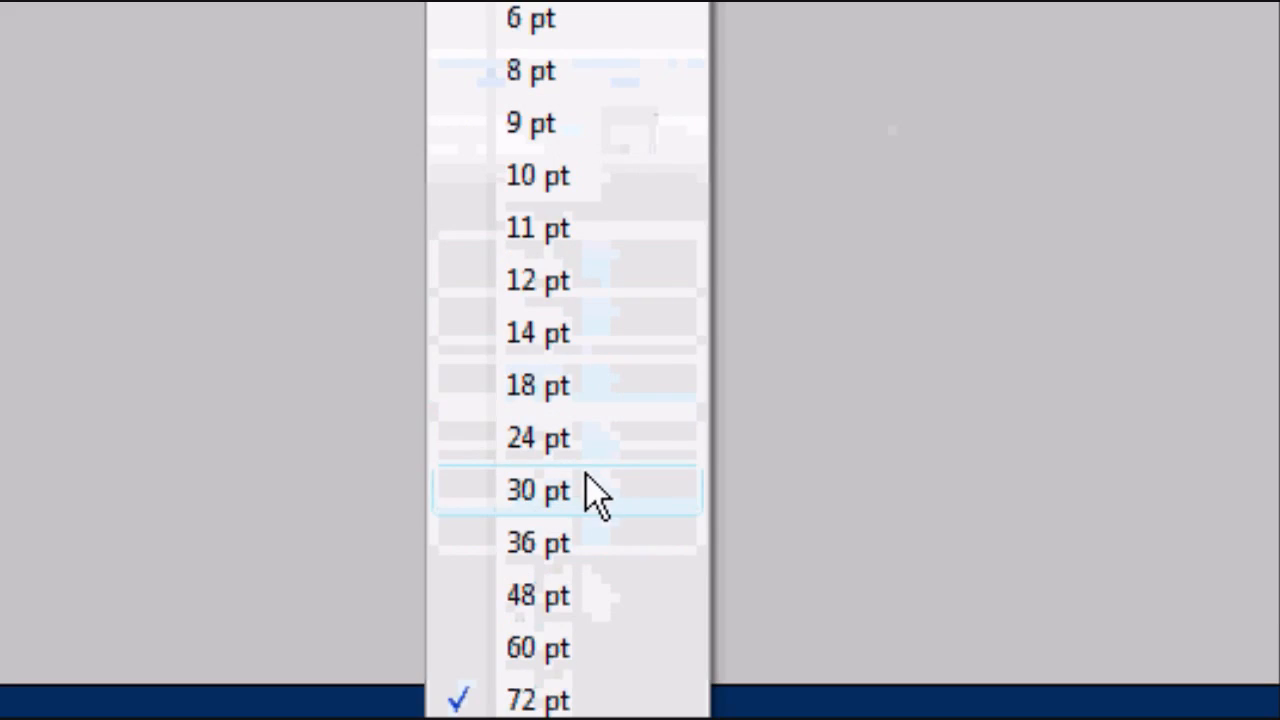
Step: Set the navigation menu text size to 30 pt
left_click(536, 490)
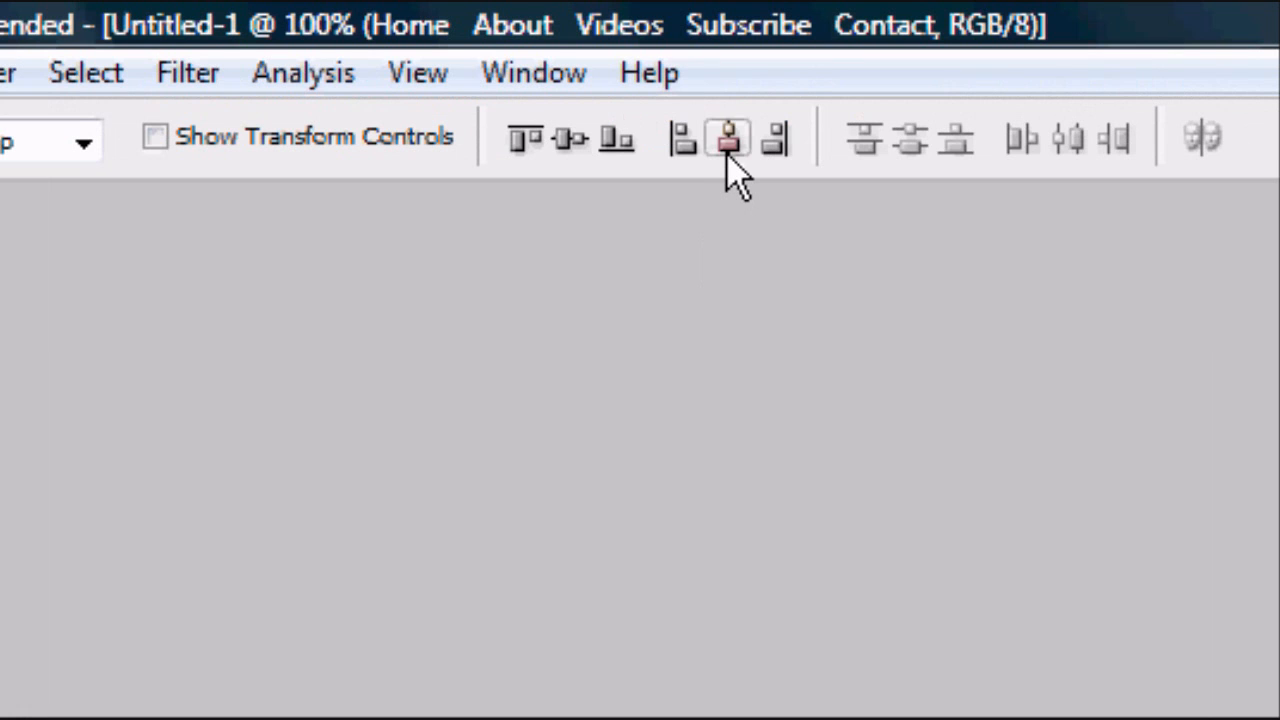
mouse_move(420, 404)
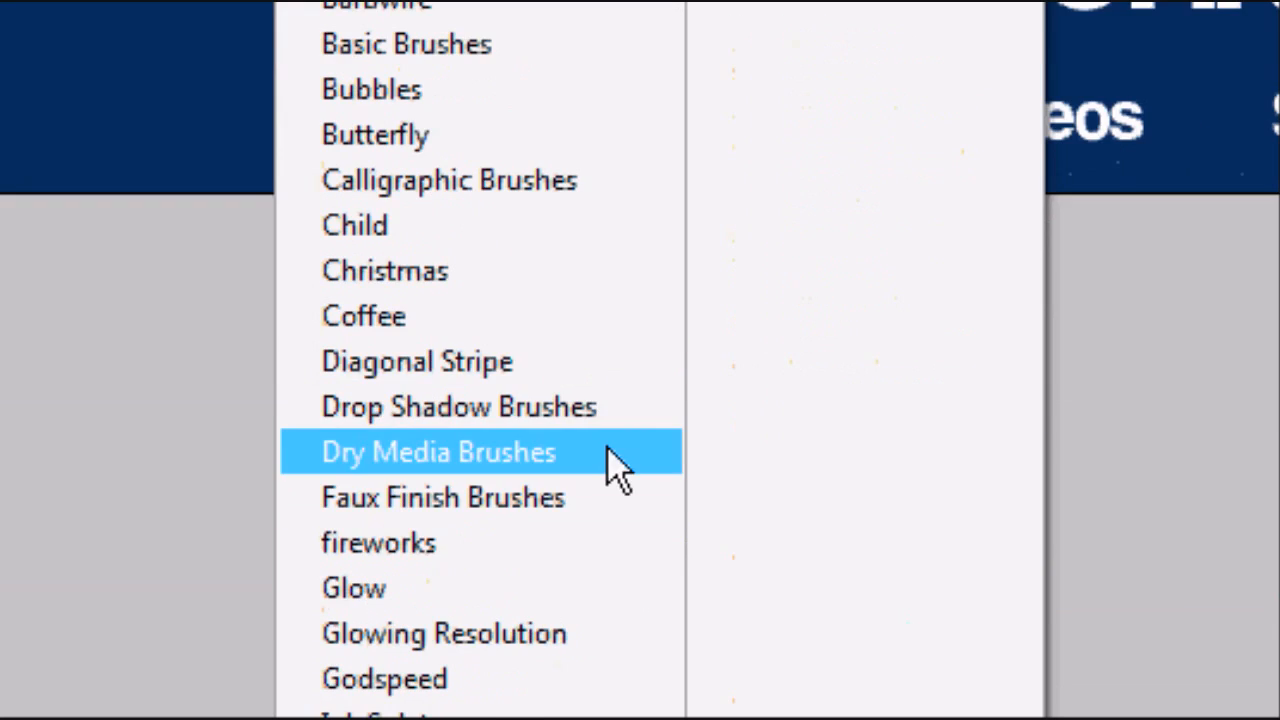
Step: Load the Dry Media Brushes set and browse to a speckle brush
left_click(436, 452)
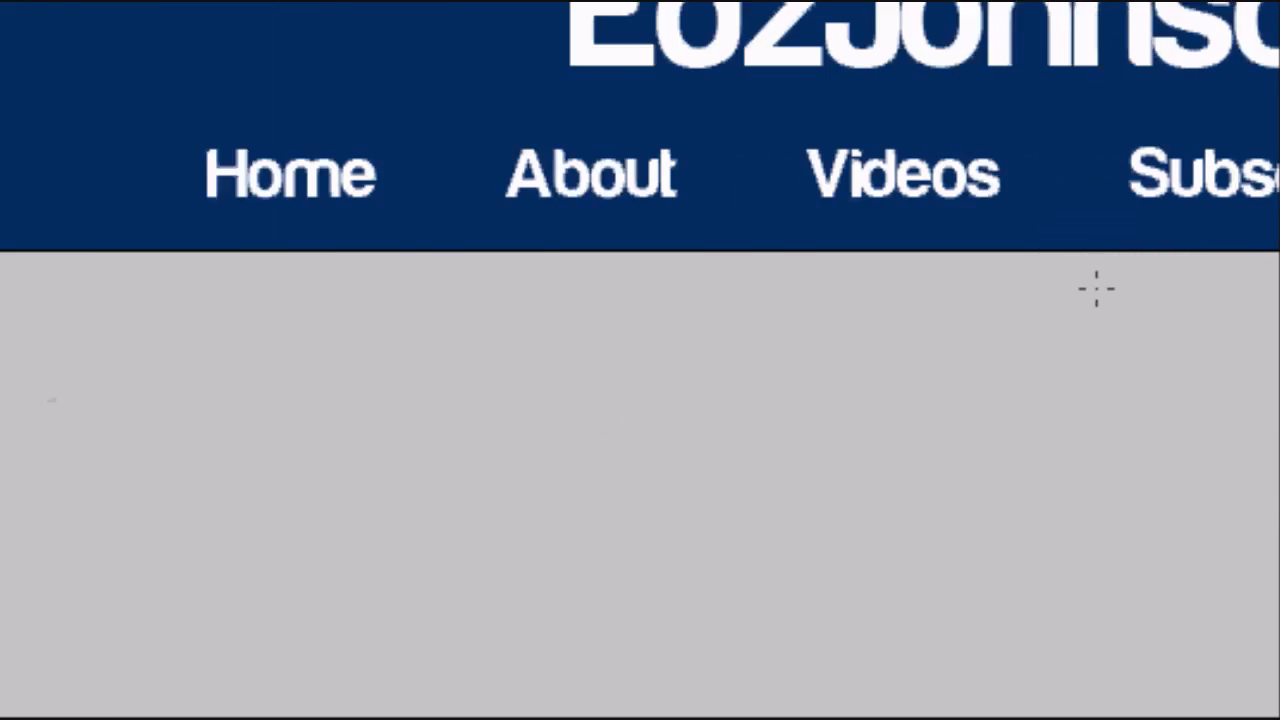
scroll("down", 3)
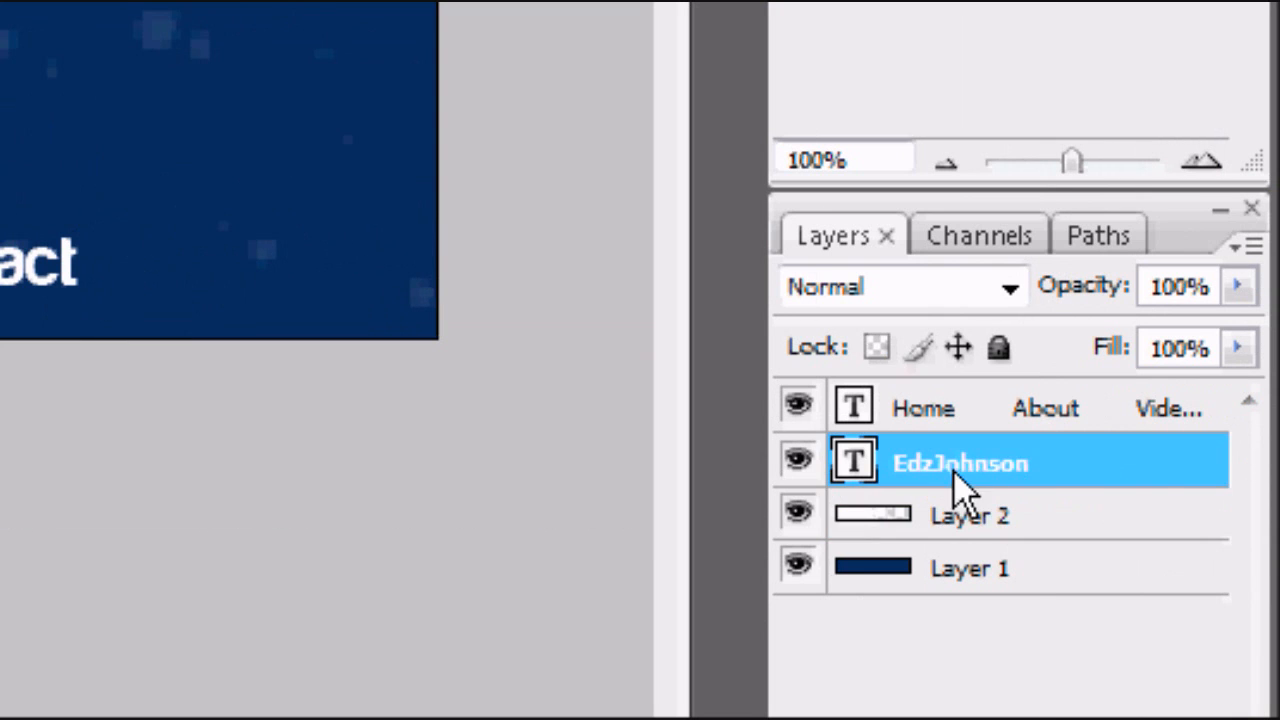
Step: Apply Outer Glow and Gradient Overlay layer styles to the EdzJohnson title
double_click(960, 462)
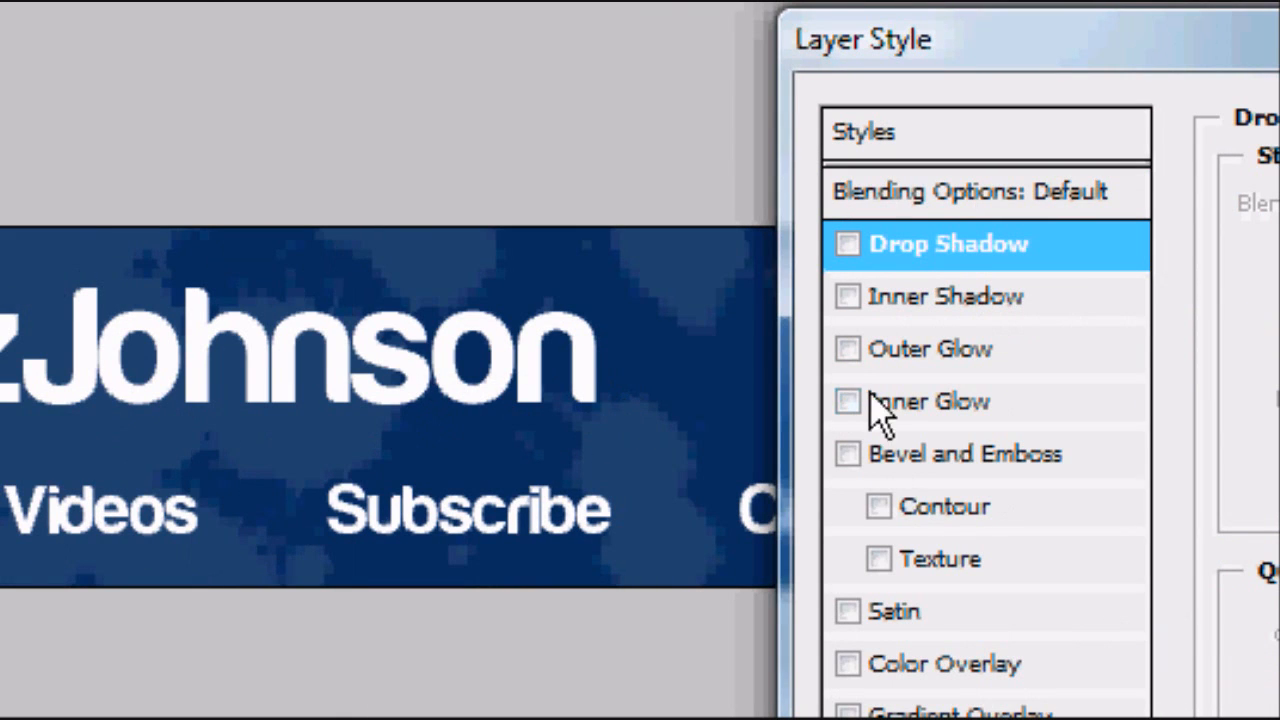
left_click(848, 348)
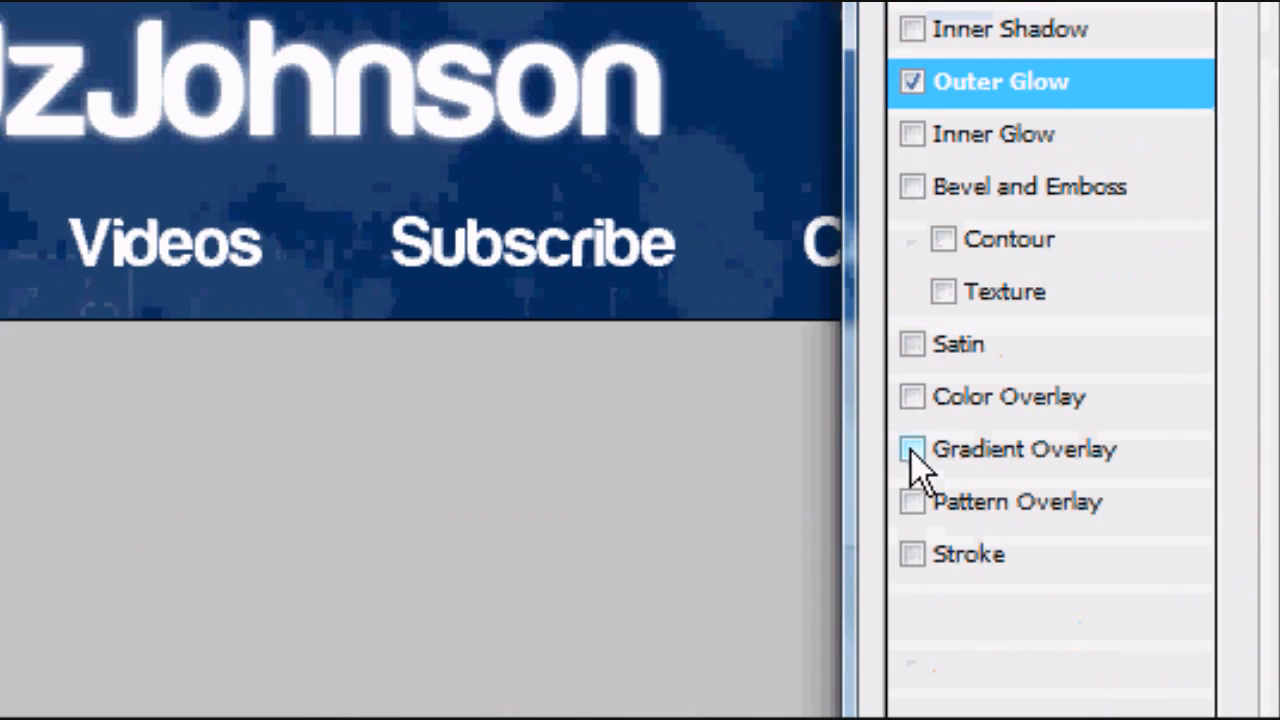
left_click(912, 448)
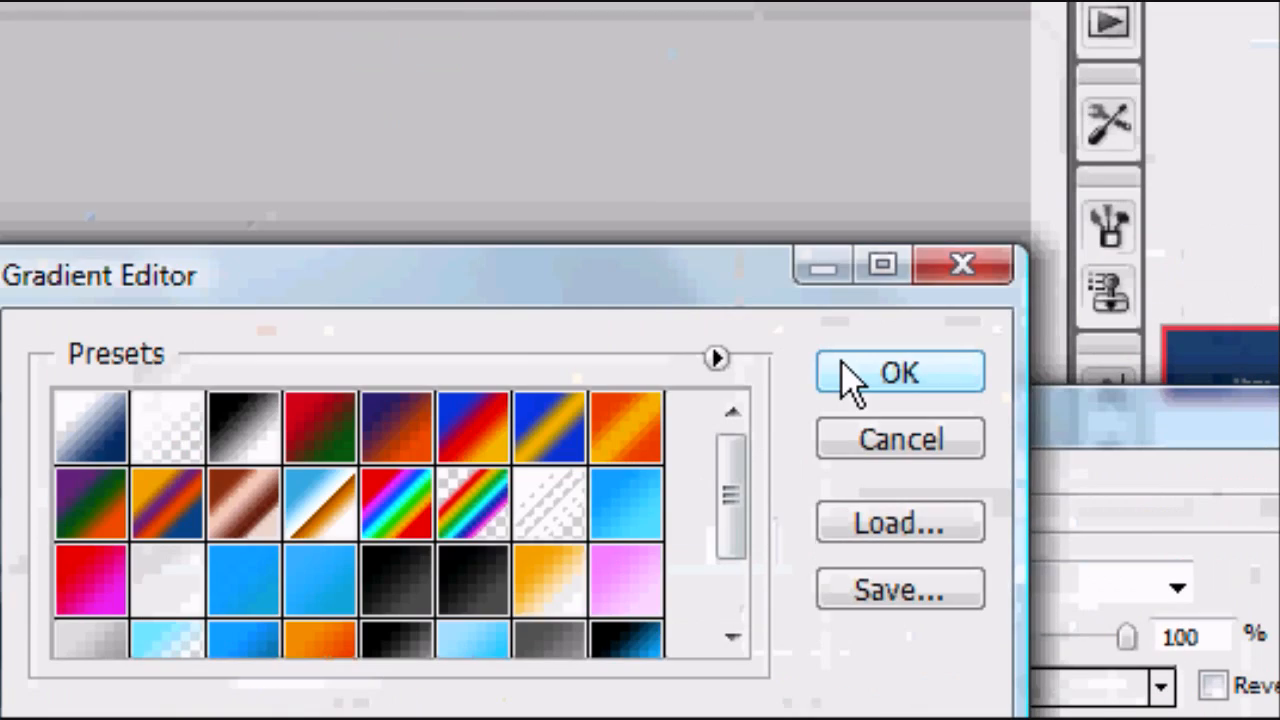
left_click(898, 372)
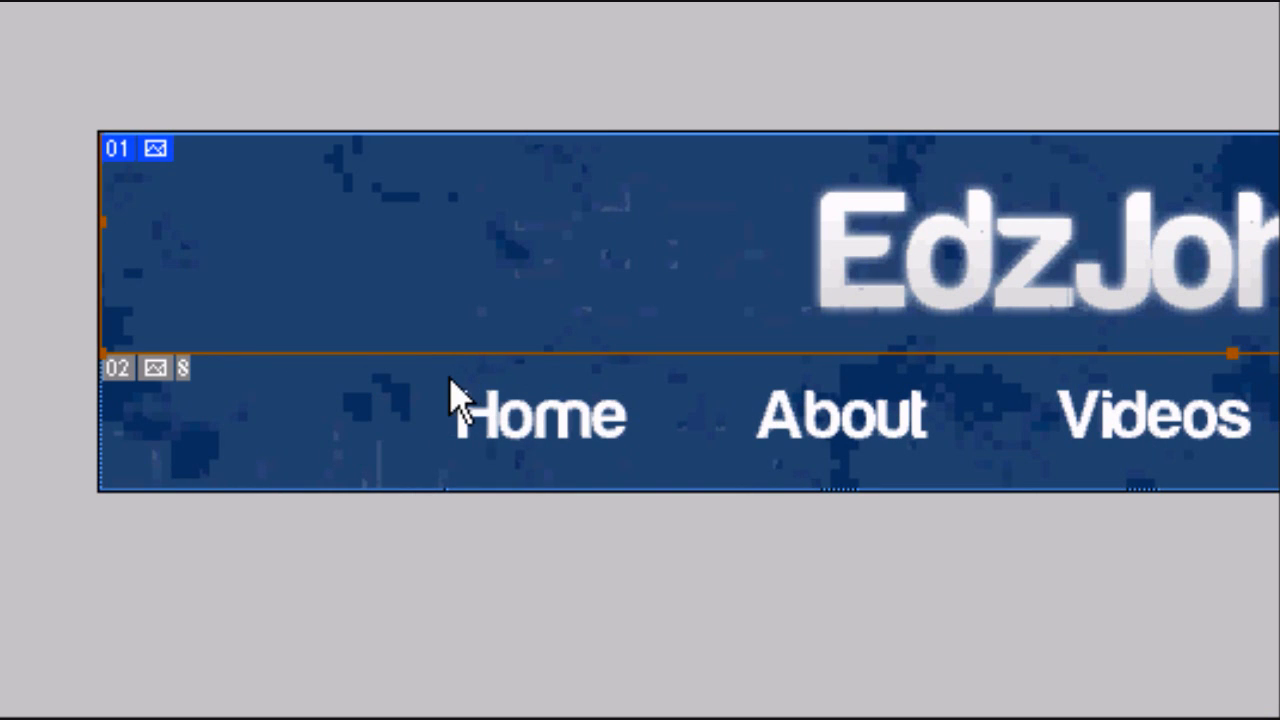
Step: Mark a slice around the Home navigation word with the Slice Tool
left_click(540, 414)
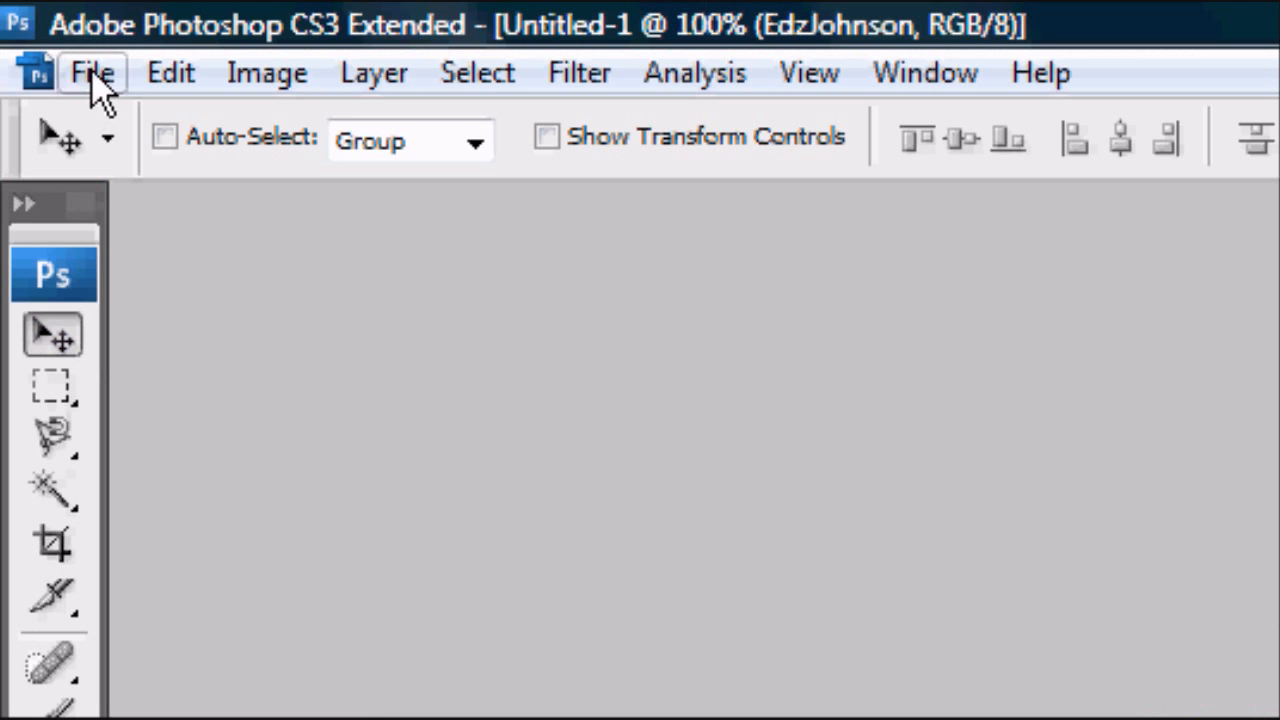
Step: Bring up Save for Web & Devices and choose the JPEG High preset
left_click(92, 72)
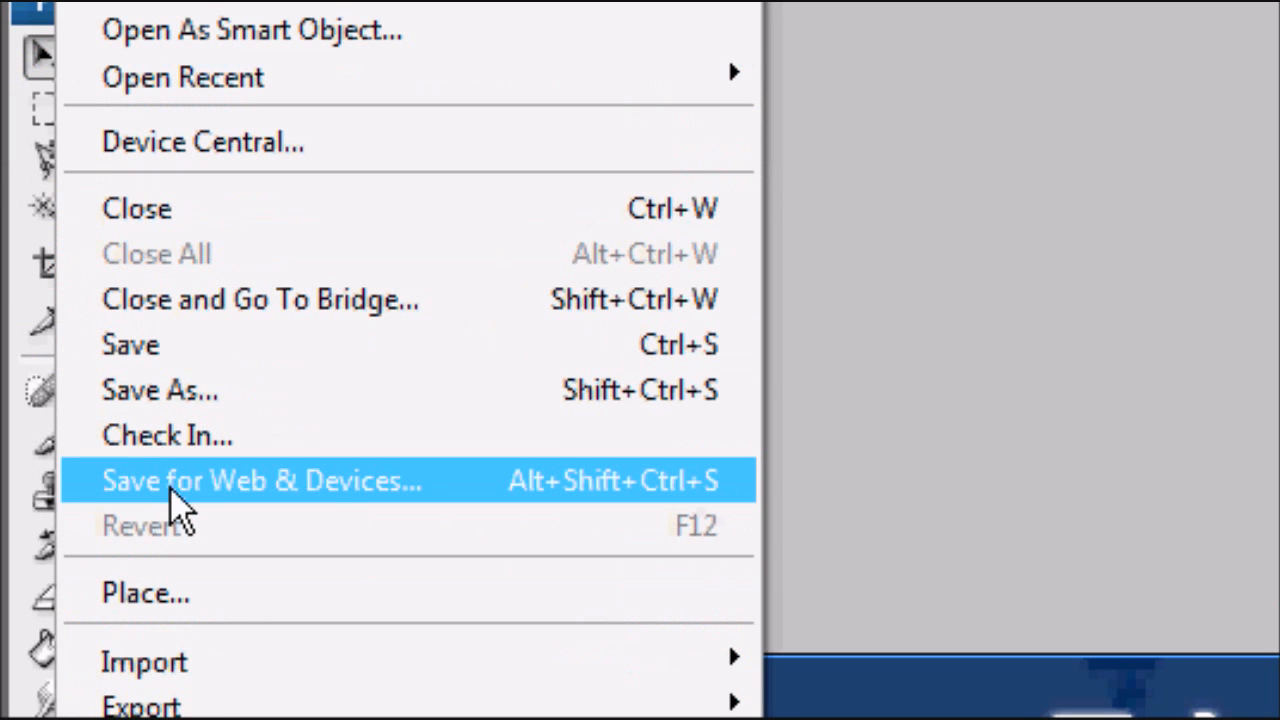
left_click(264, 480)
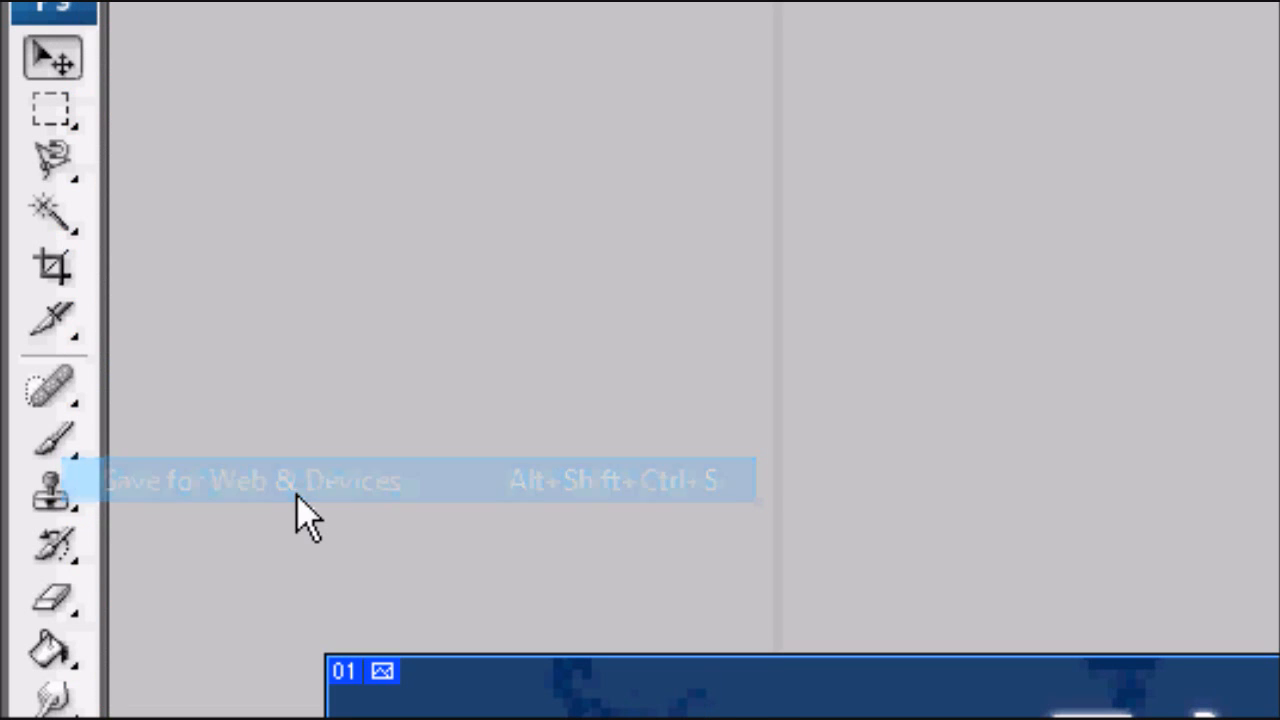
left_click(252, 480)
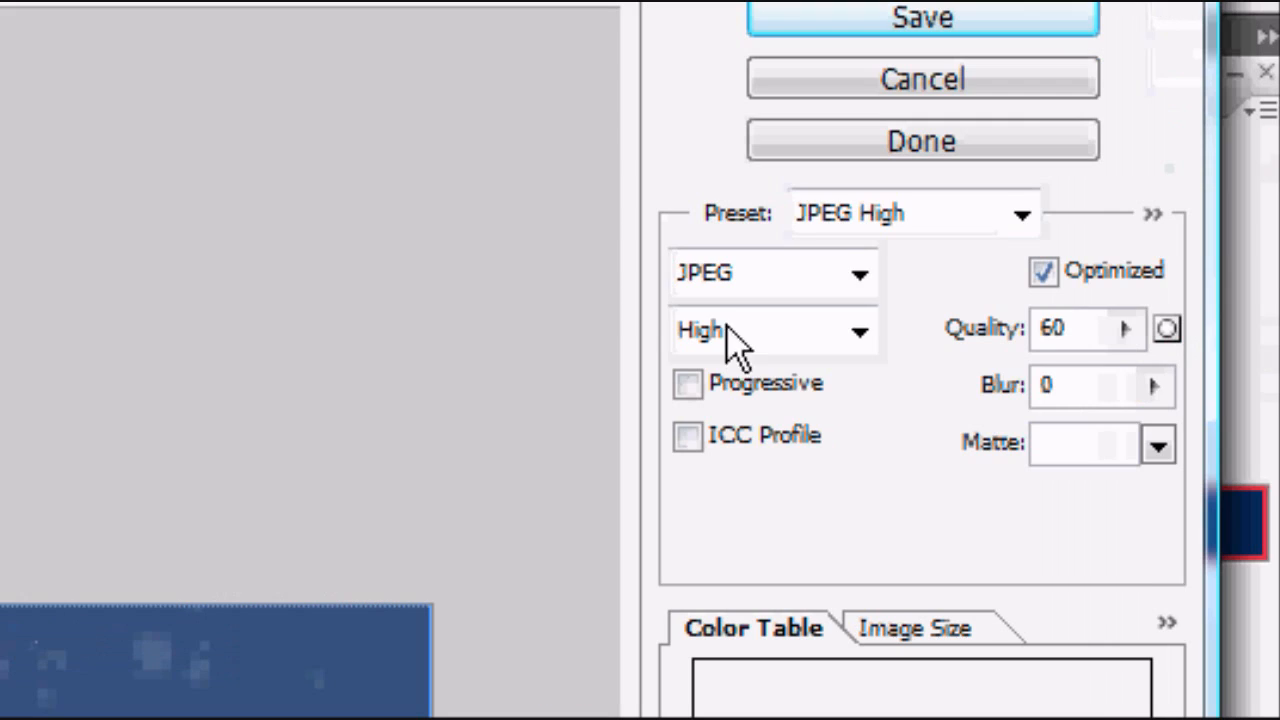
left_click(1022, 212)
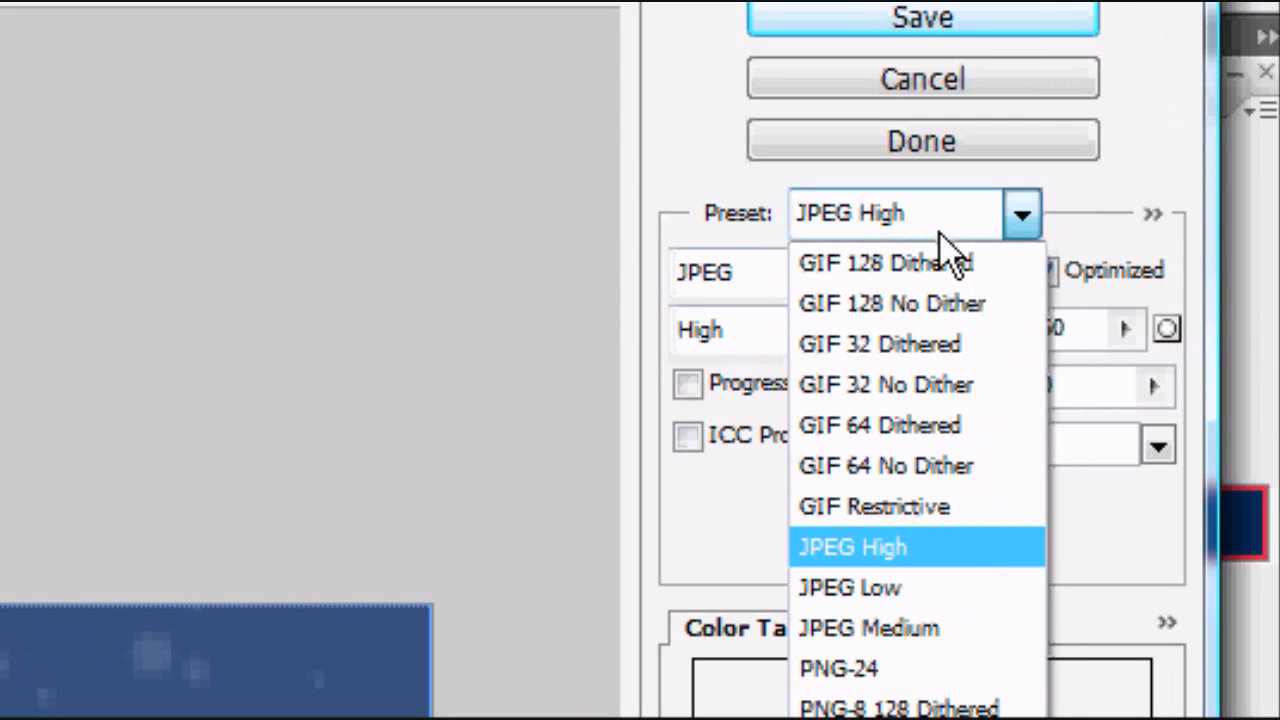
left_click(852, 548)
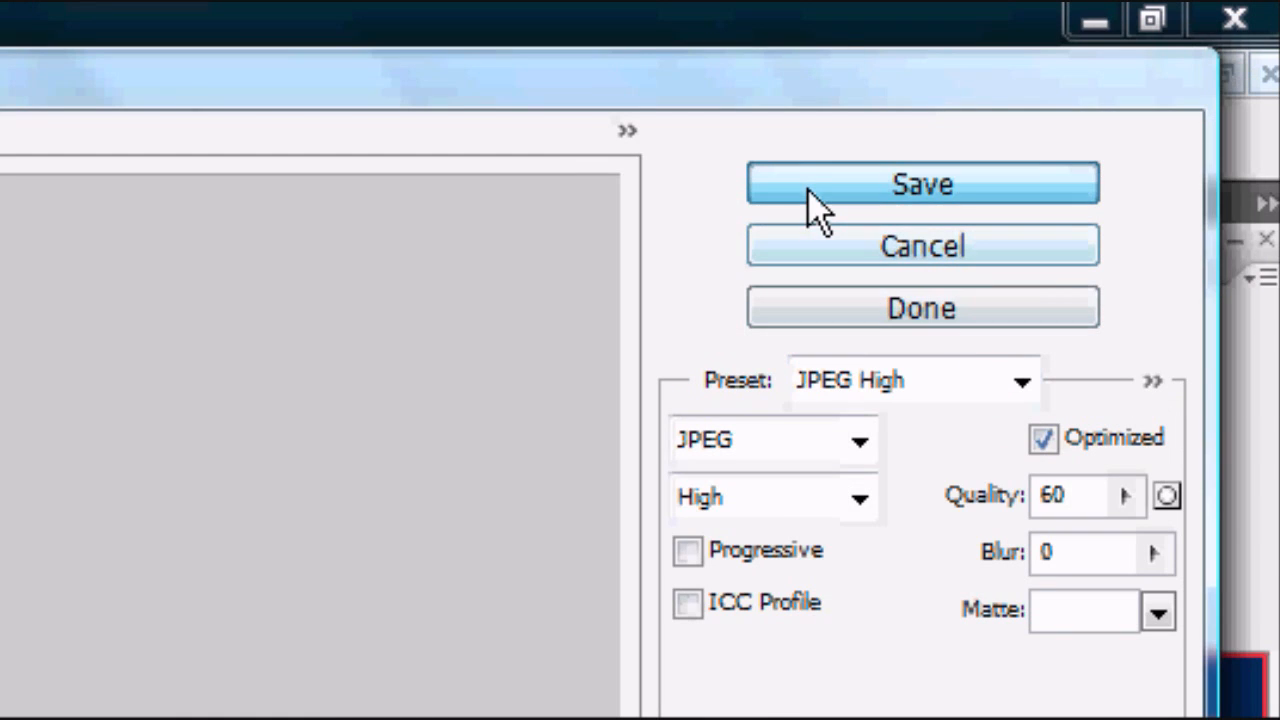
Step: Name the optimized export 'Header' as HTML and Images with All Slices
left_click(920, 184)
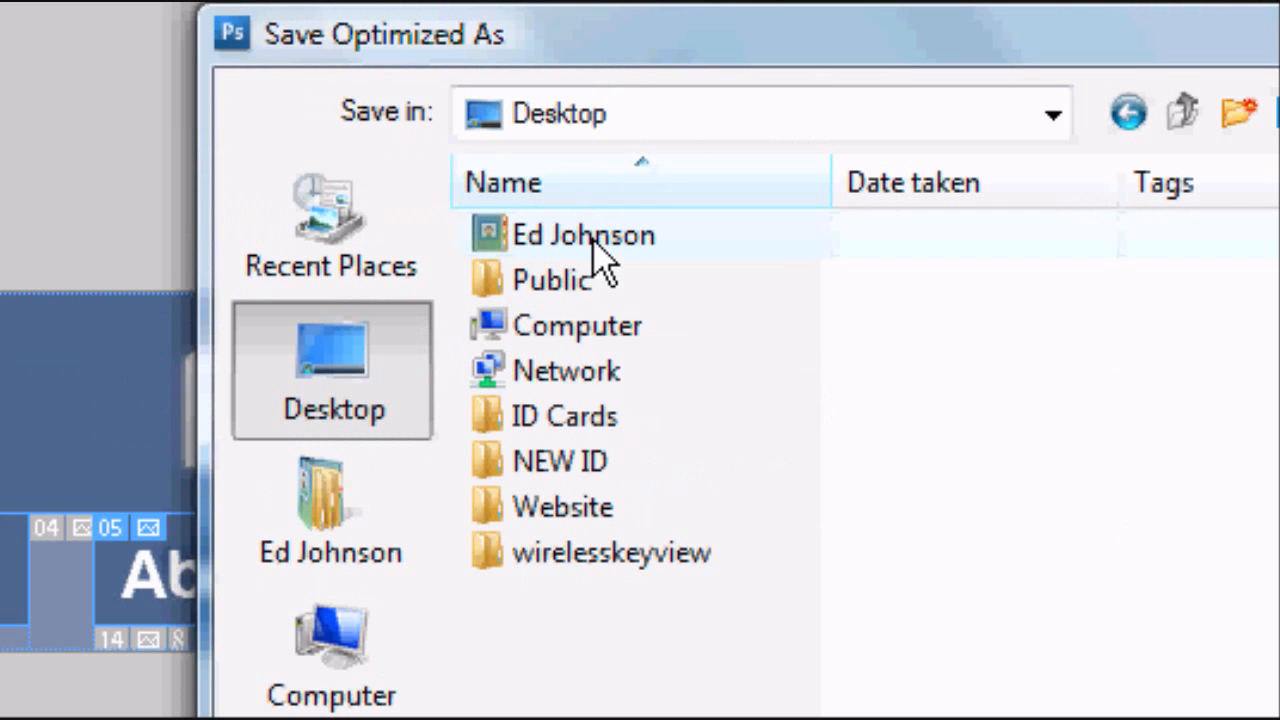
mouse_move(524, 556)
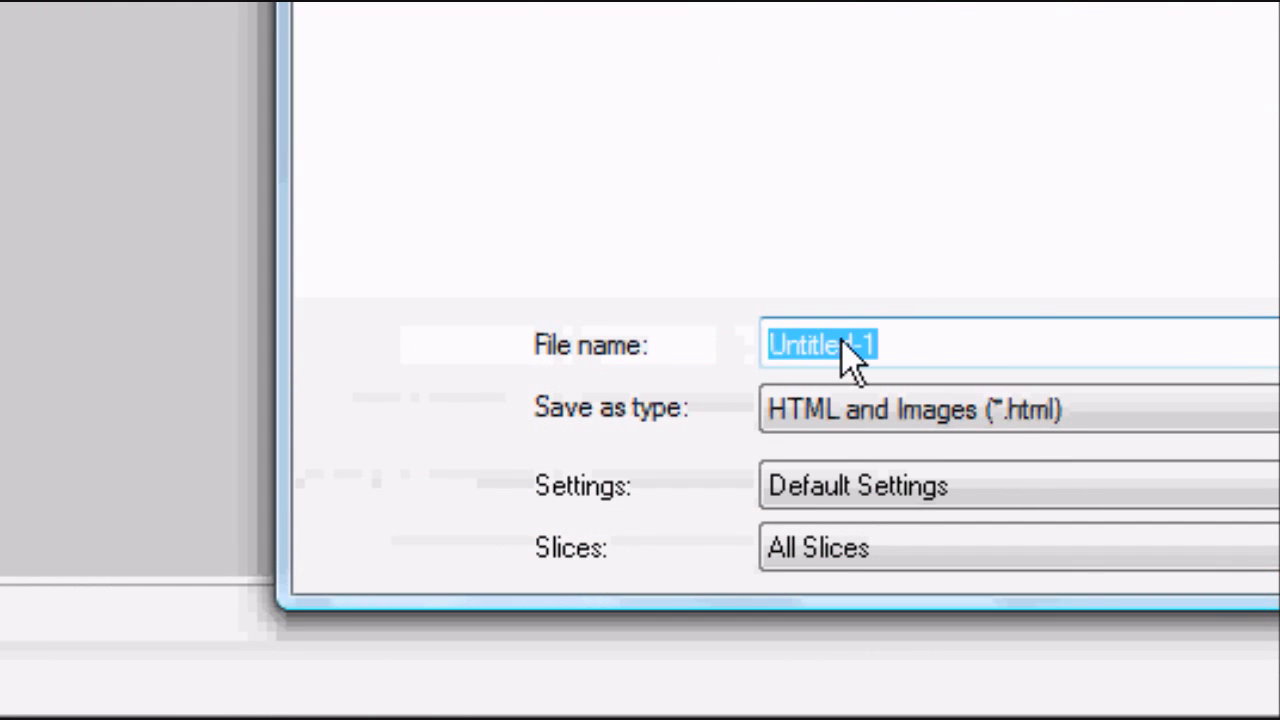
type("Header")
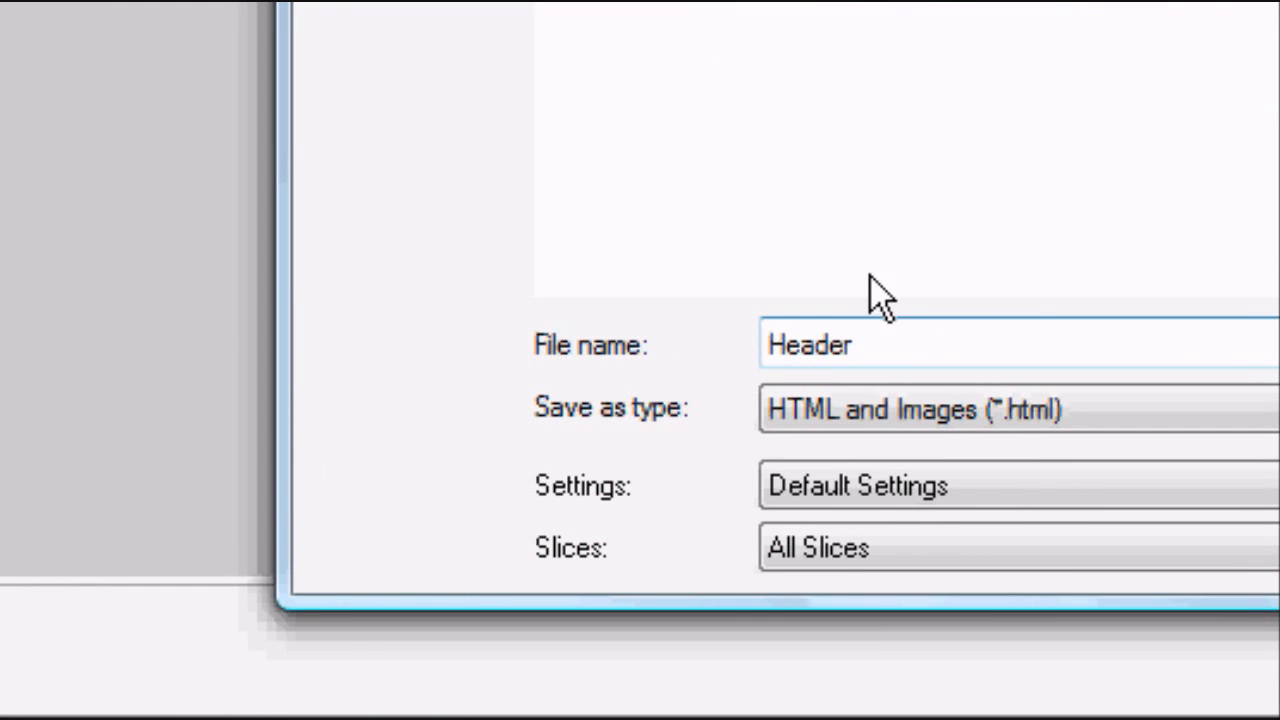
left_click(1000, 408)
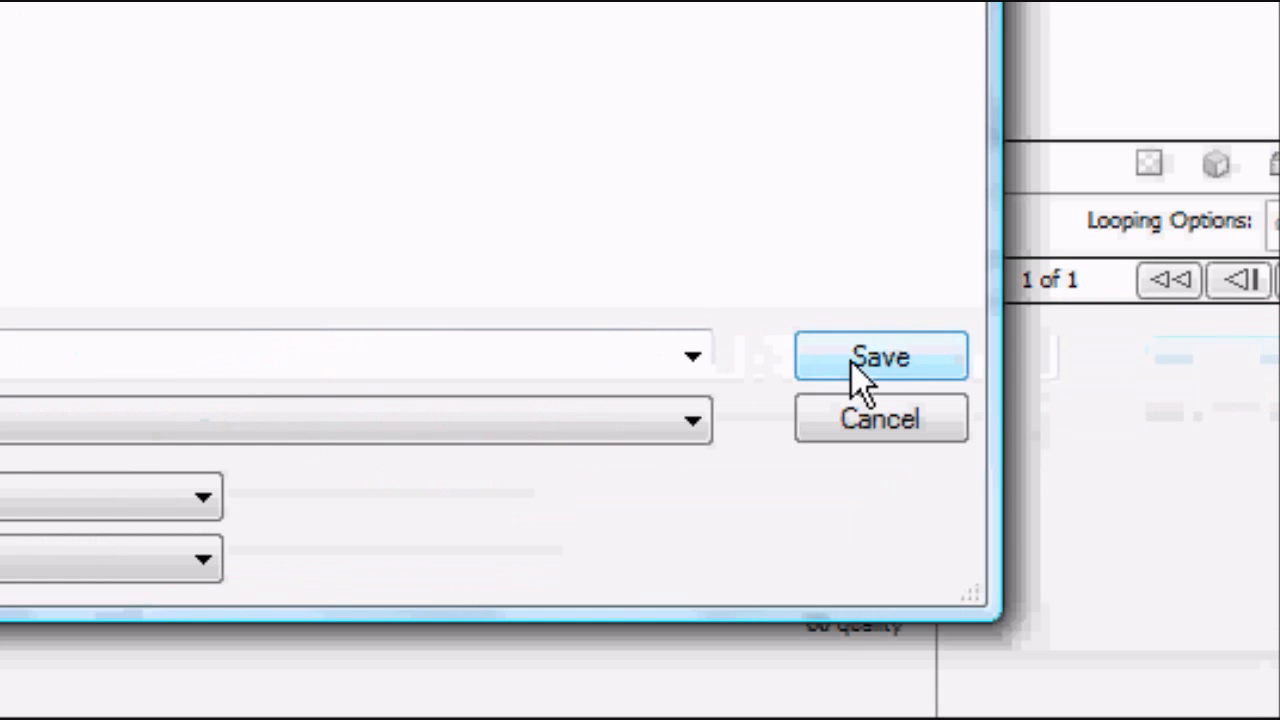
Step: Save the optimized header as an HTML page with its image slices
left_click(880, 356)
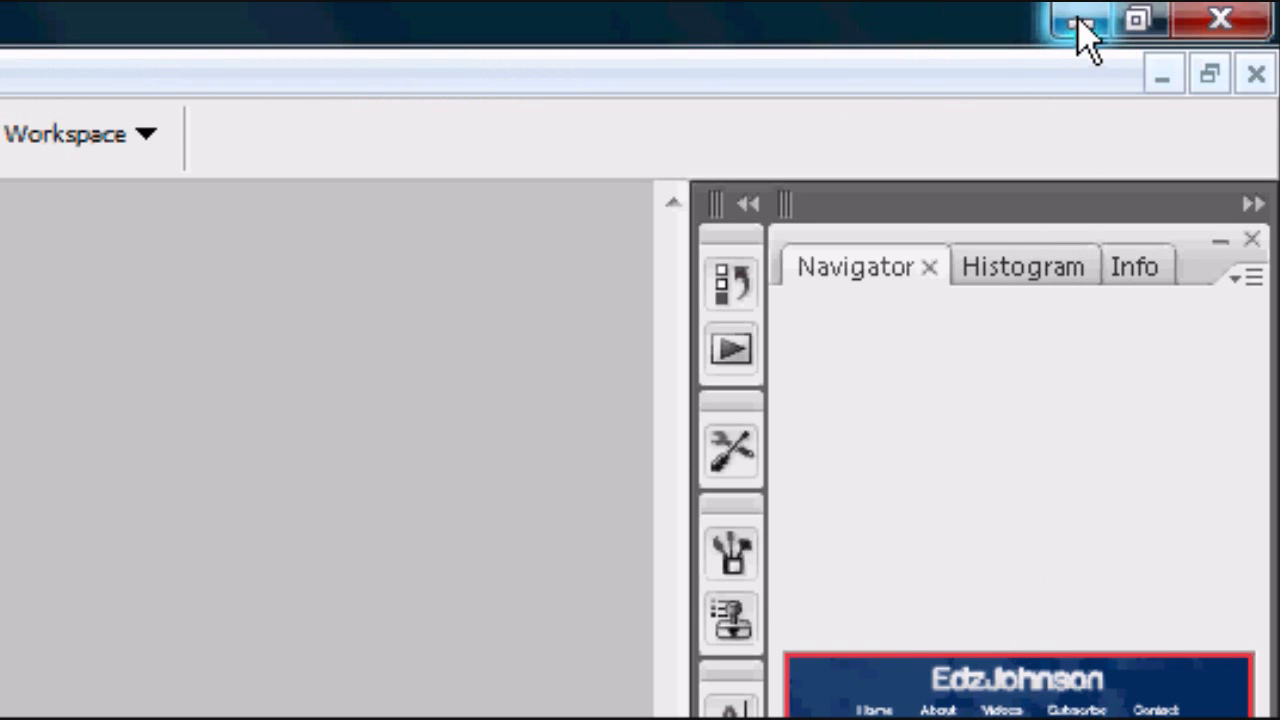
Step: From the Website folder, open the exported Header page in a web browser
left_click(1078, 20)
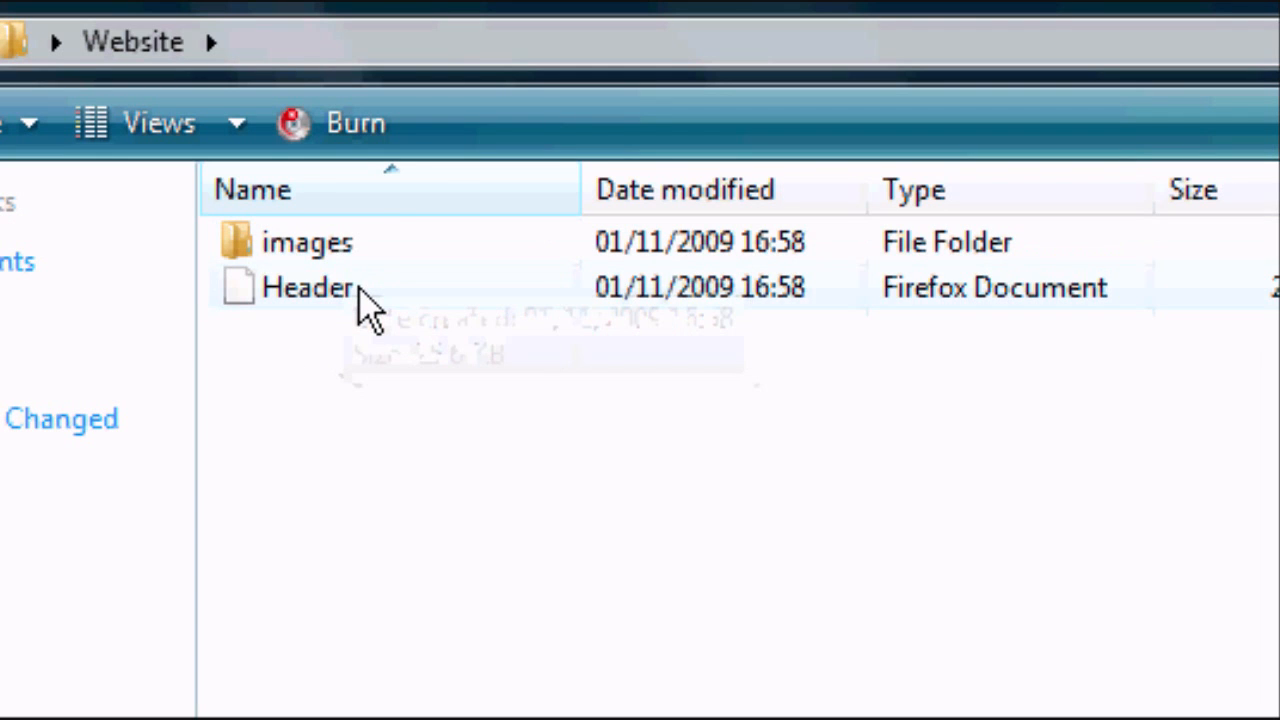
left_click(308, 288)
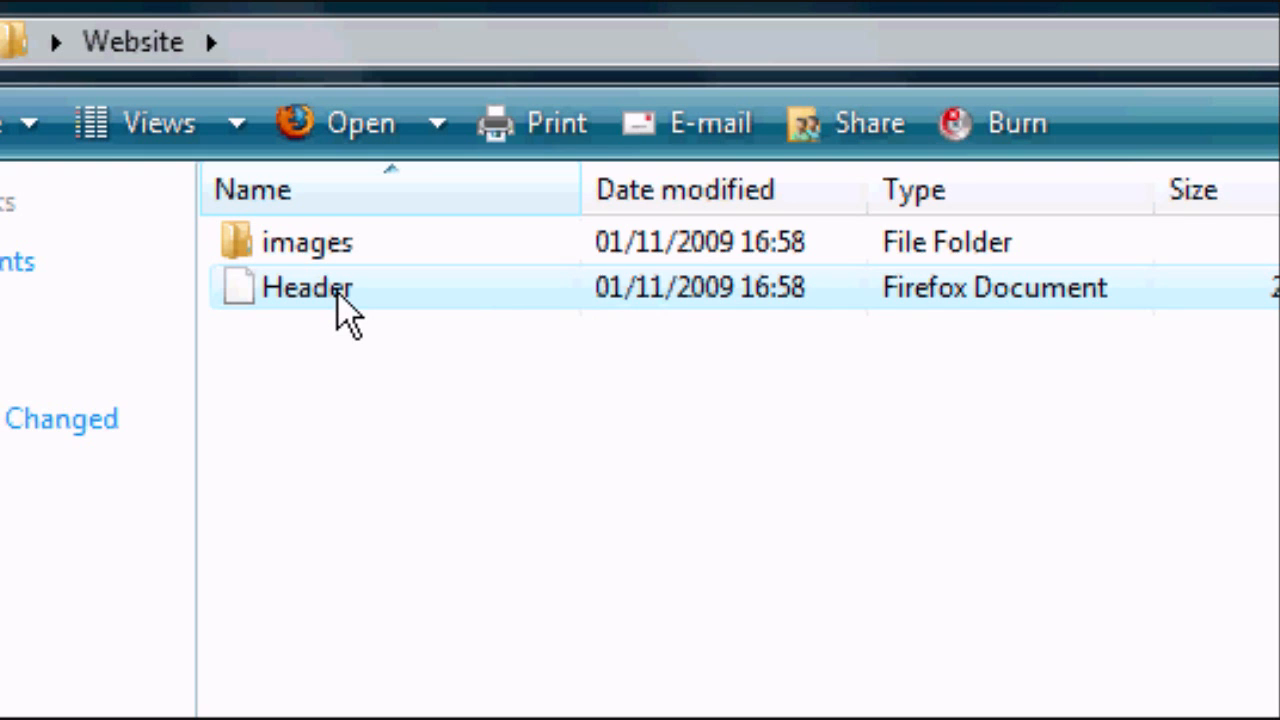
right_click(308, 288)
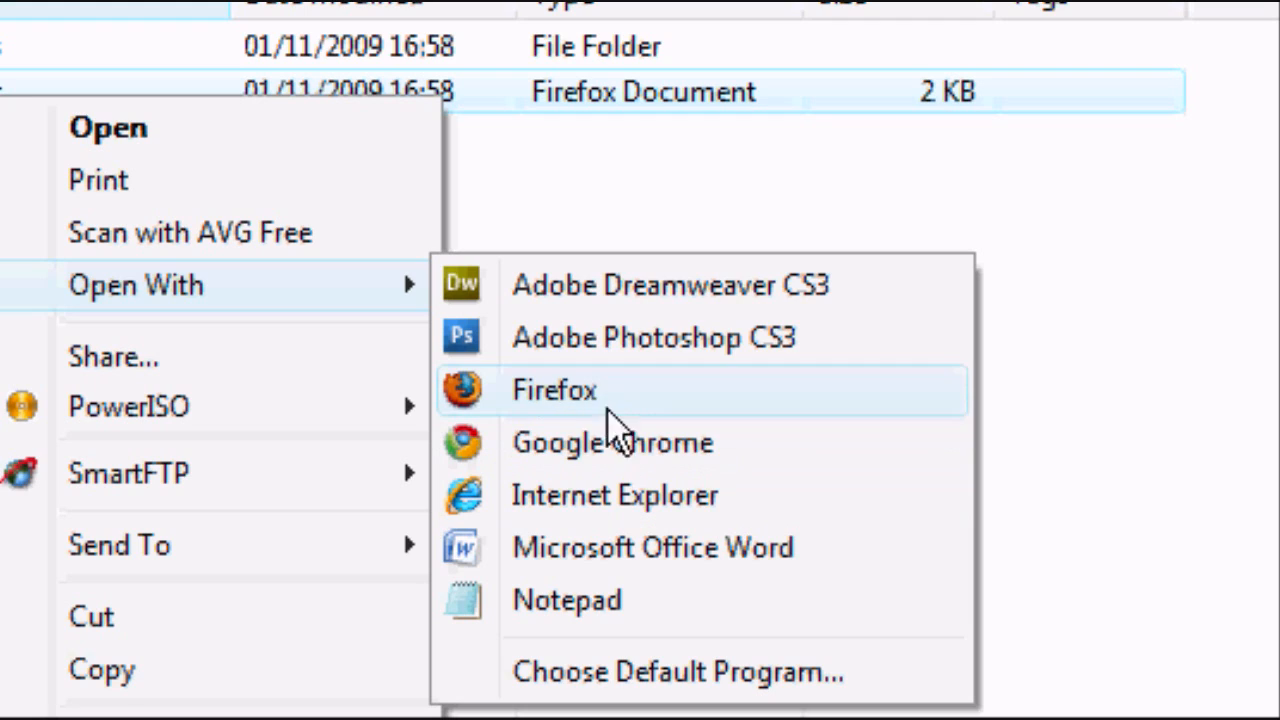
left_click(552, 390)
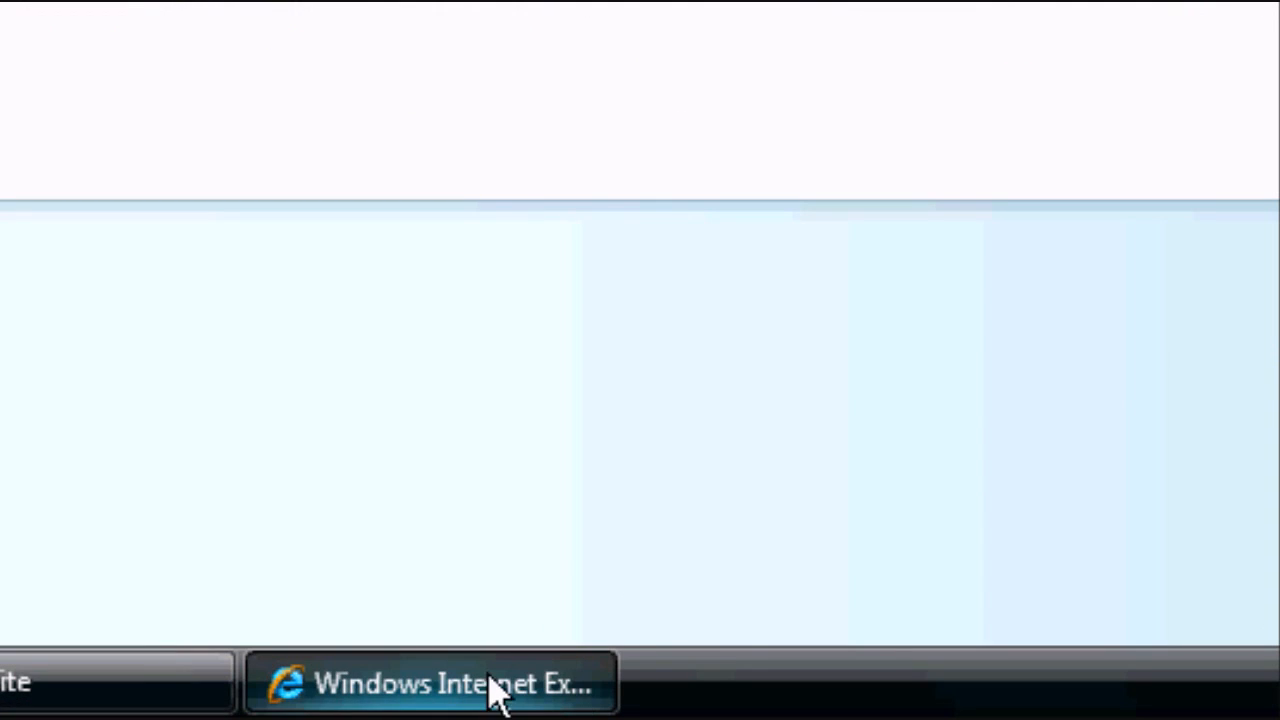
Step: Bring Internet Explorer forward to view Header.html with its Home, About and Videos menu
left_click(430, 684)
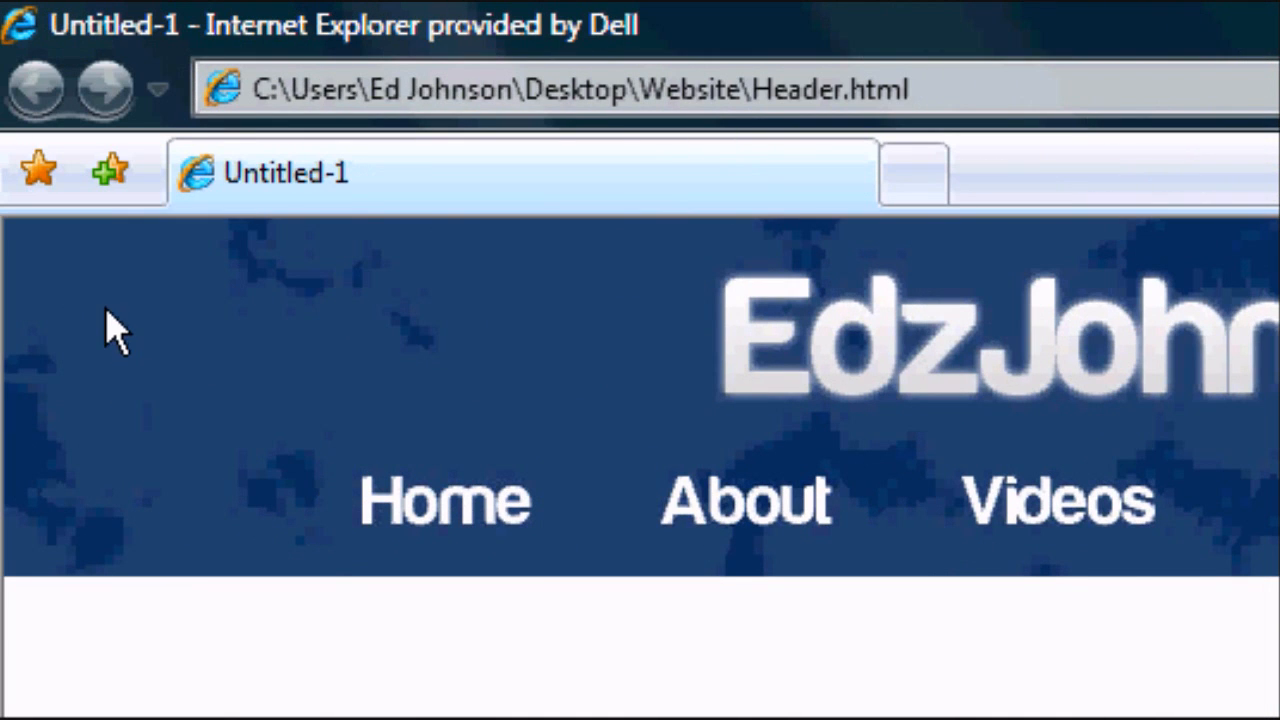
mouse_move(860, 544)
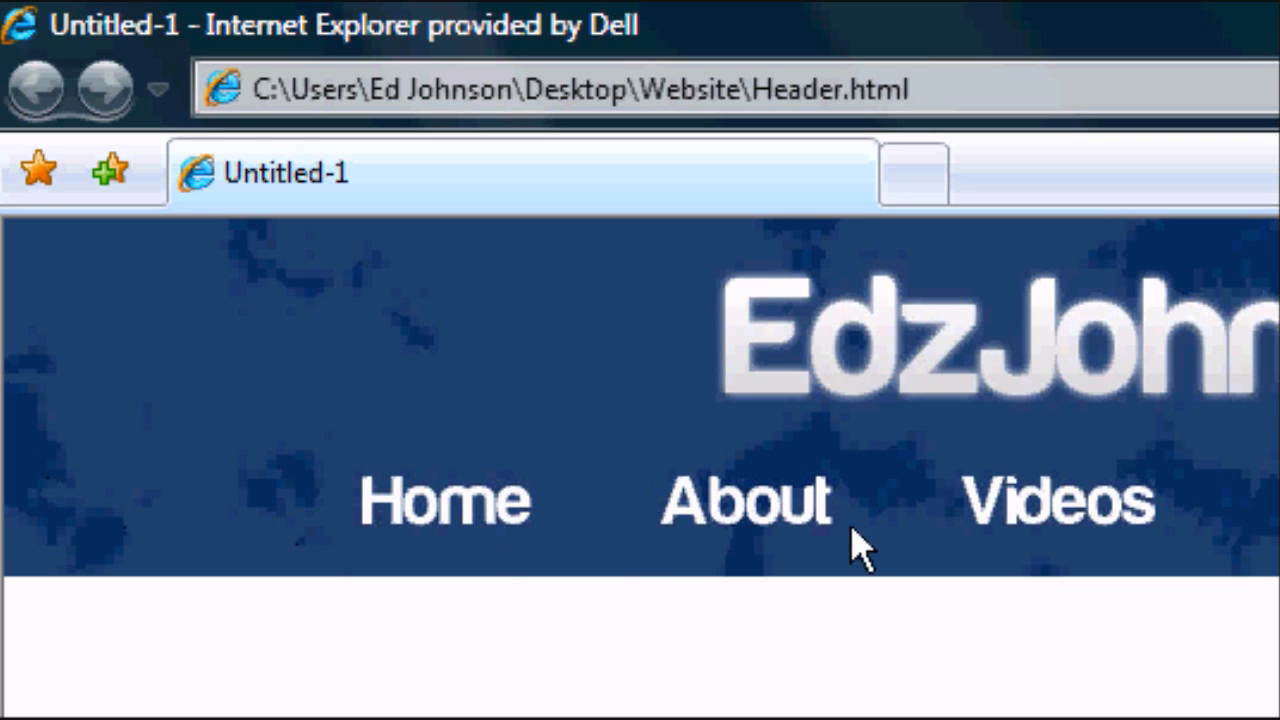
mouse_move(318, 184)
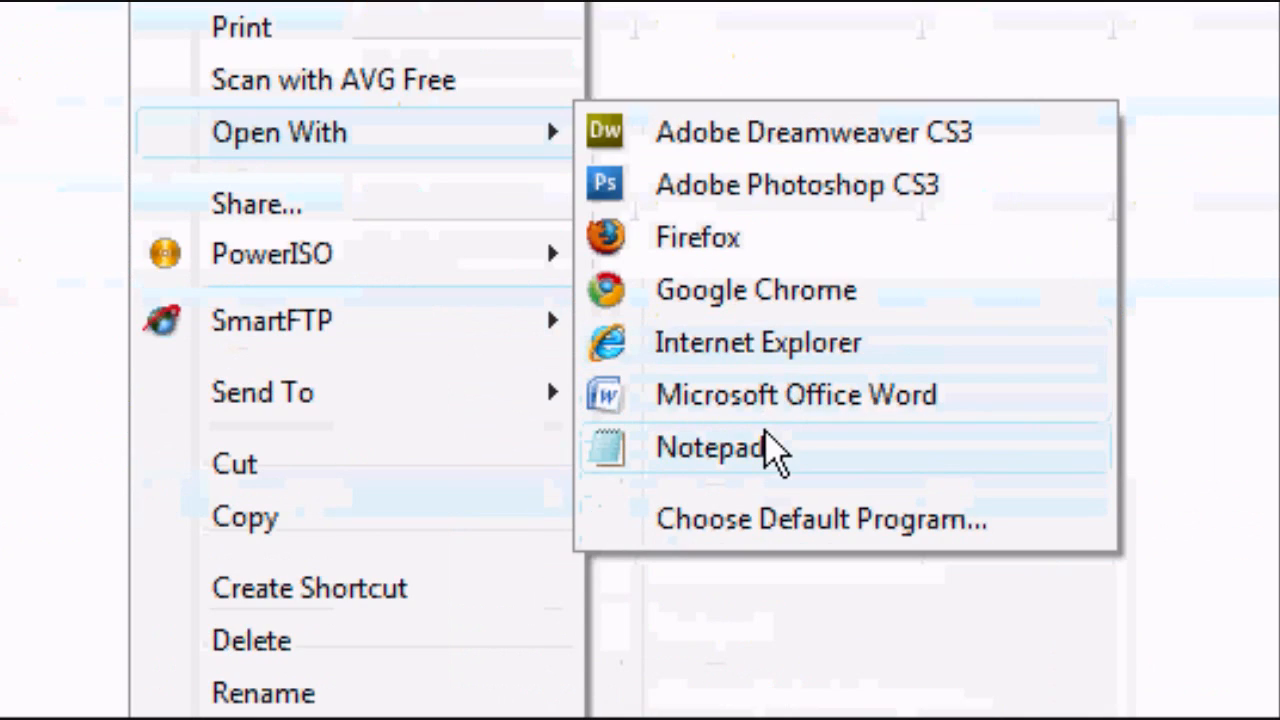
Step: Add align="center" to Header.html's opening table tag in Notepad
left_click(710, 448)
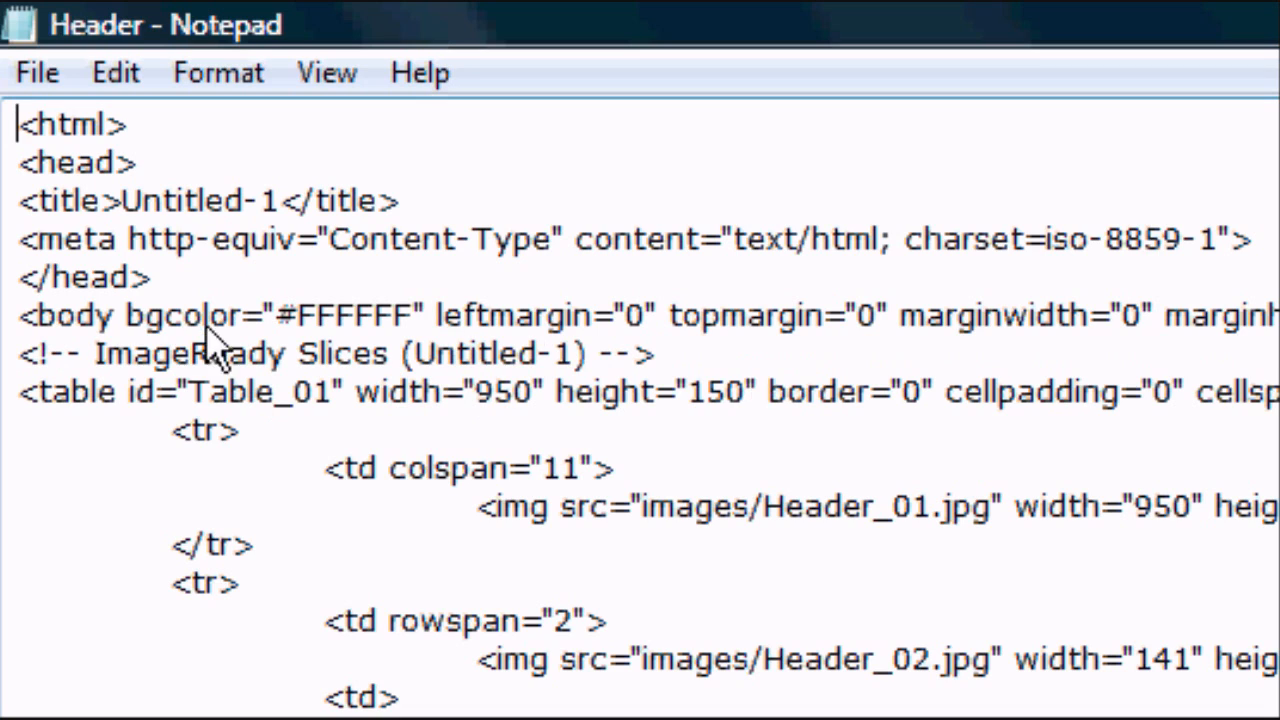
mouse_move(184, 390)
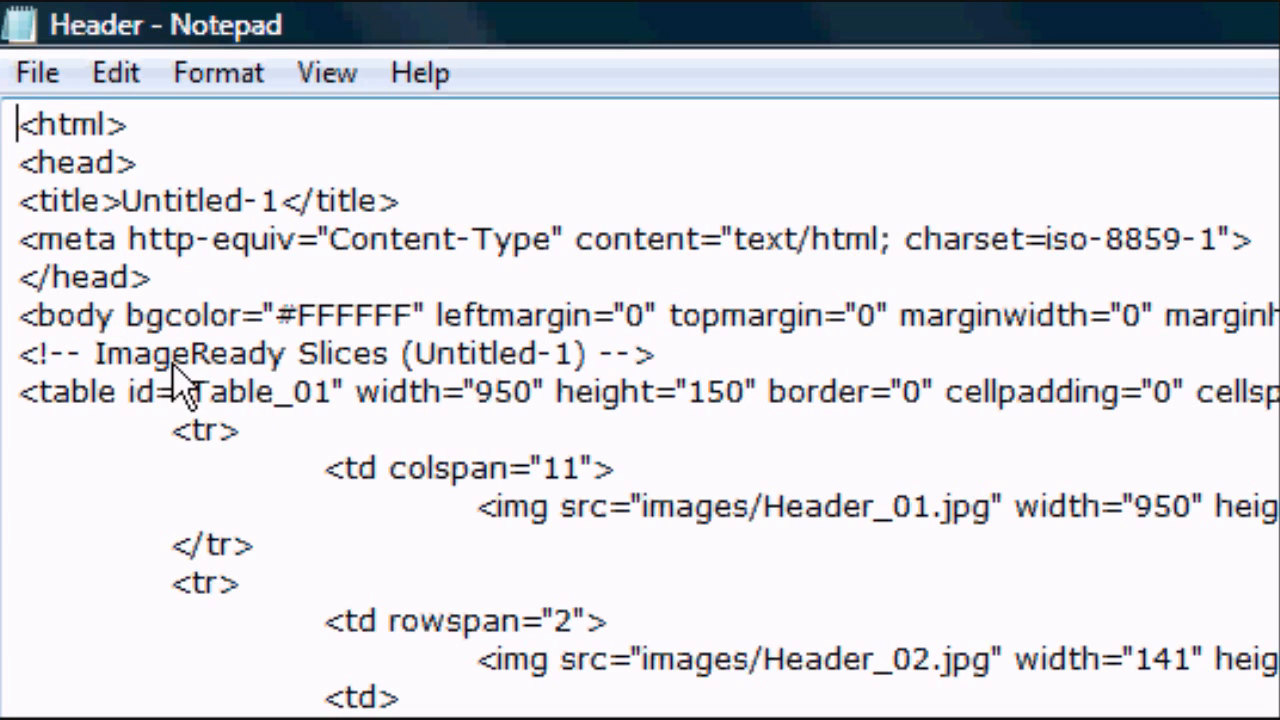
mouse_move(112, 432)
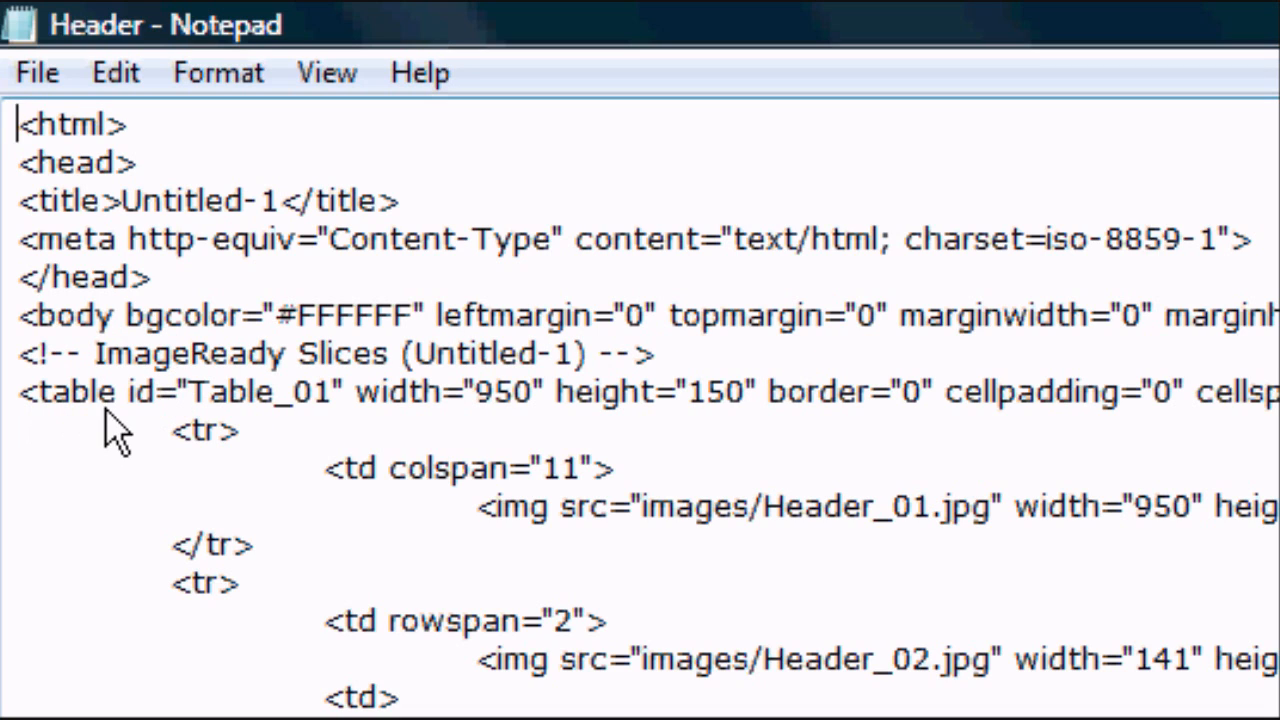
mouse_move(170, 410)
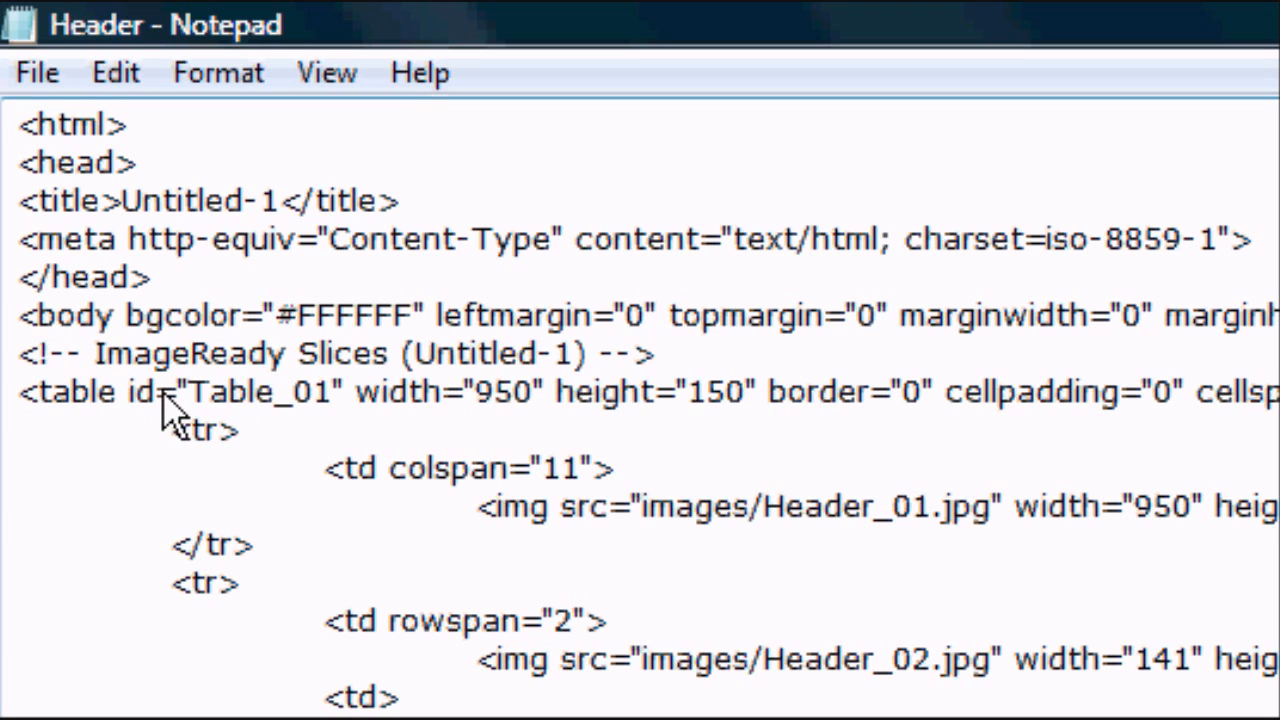
type("align")
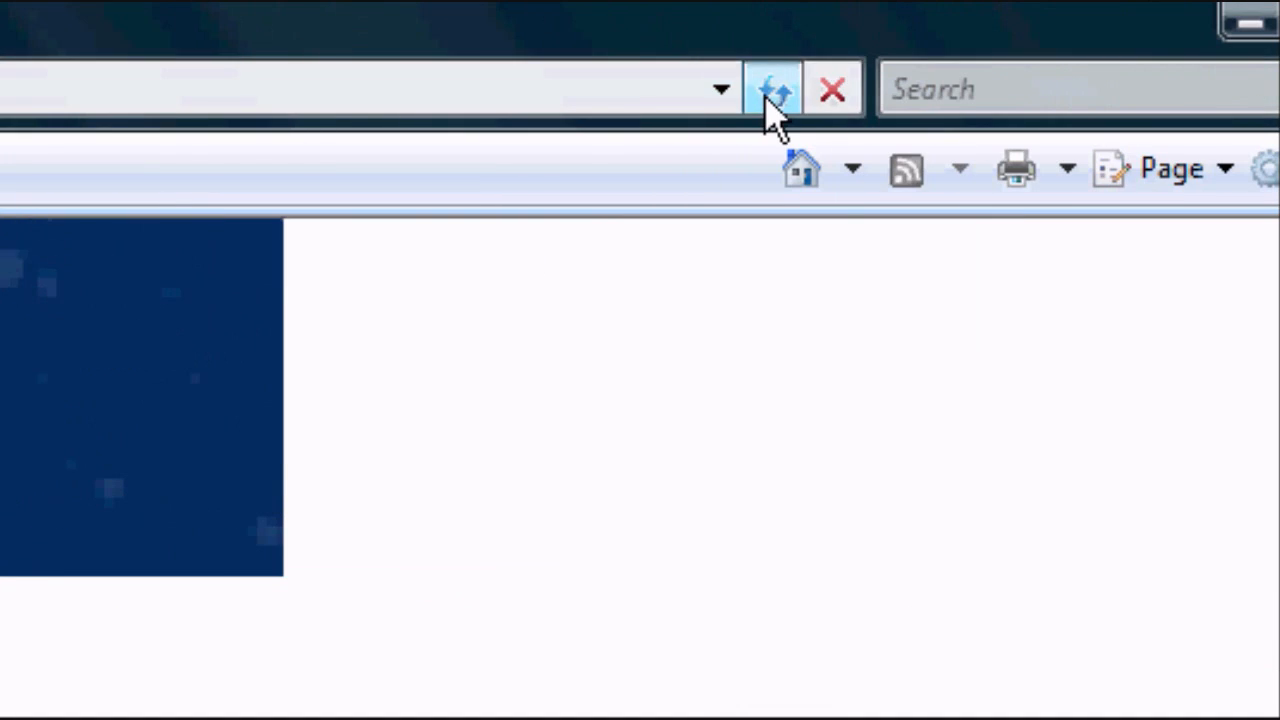
Step: Refresh Header.html in Internet Explorer to show the centred table
left_click(772, 88)
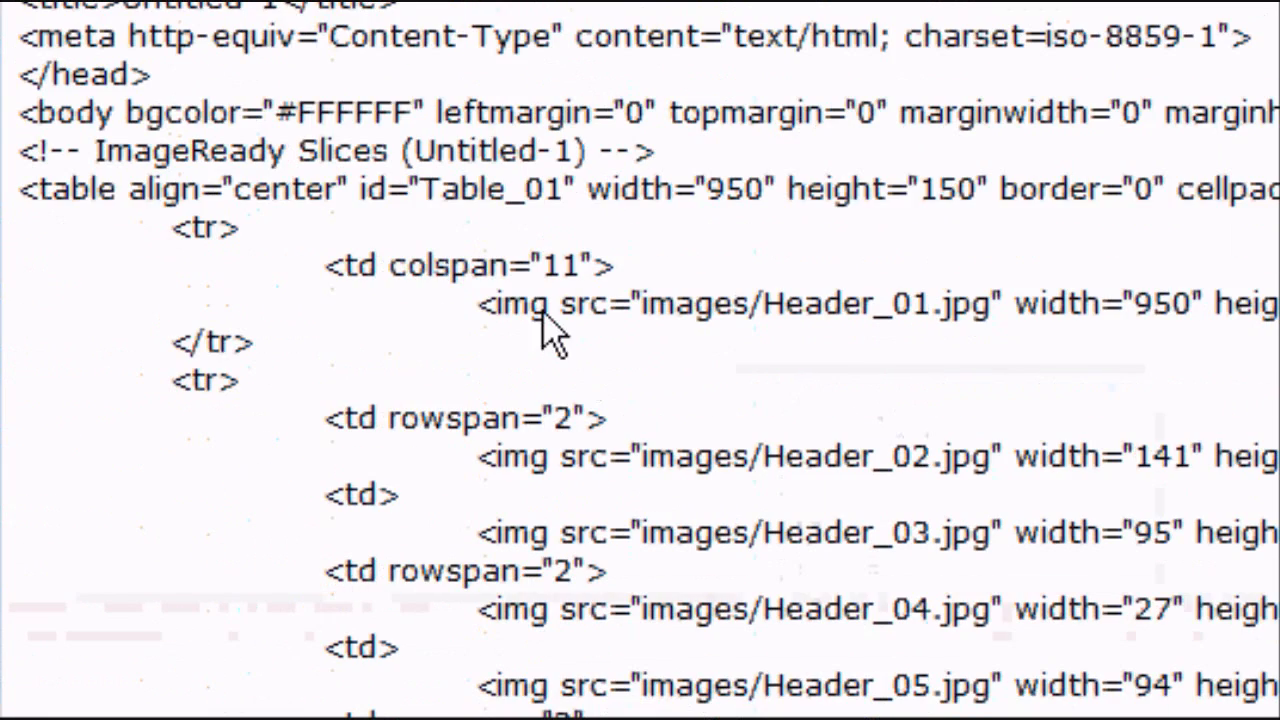
Step: Wrap the Header_03 image in an <a href="index.html"> ... </a> link
scroll("down", 3)
type("<a href")
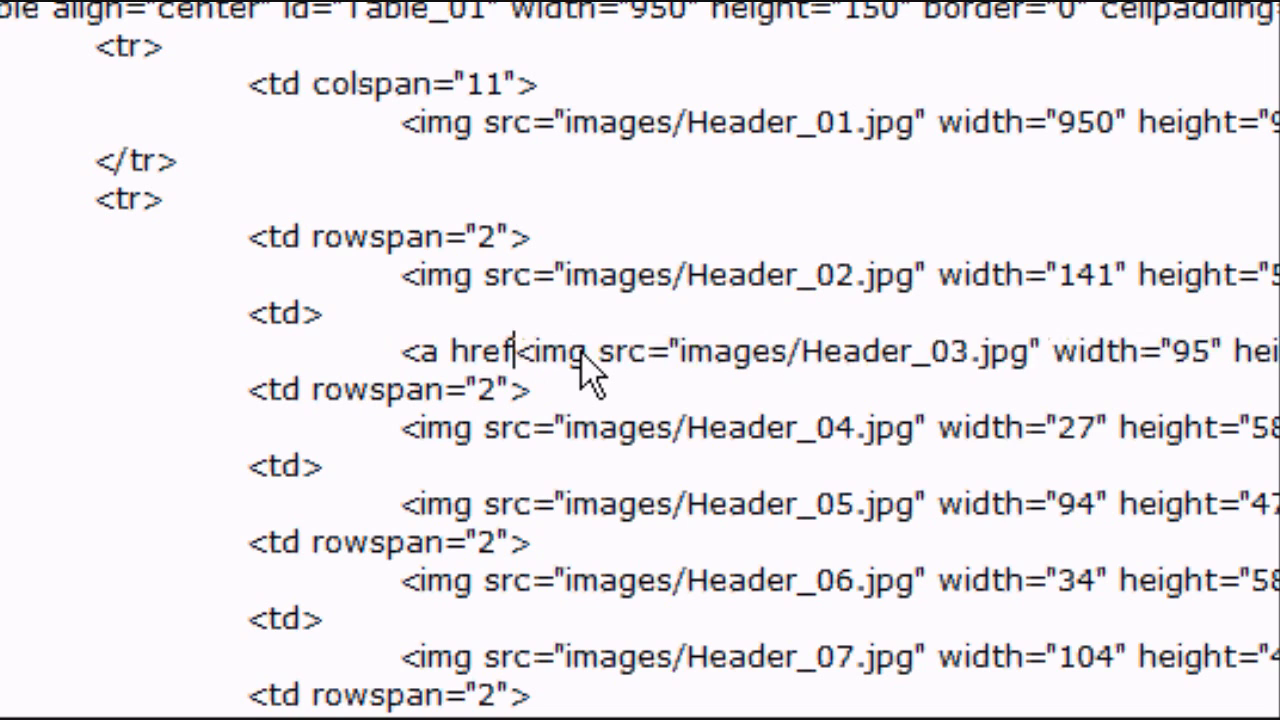
type("=\"")
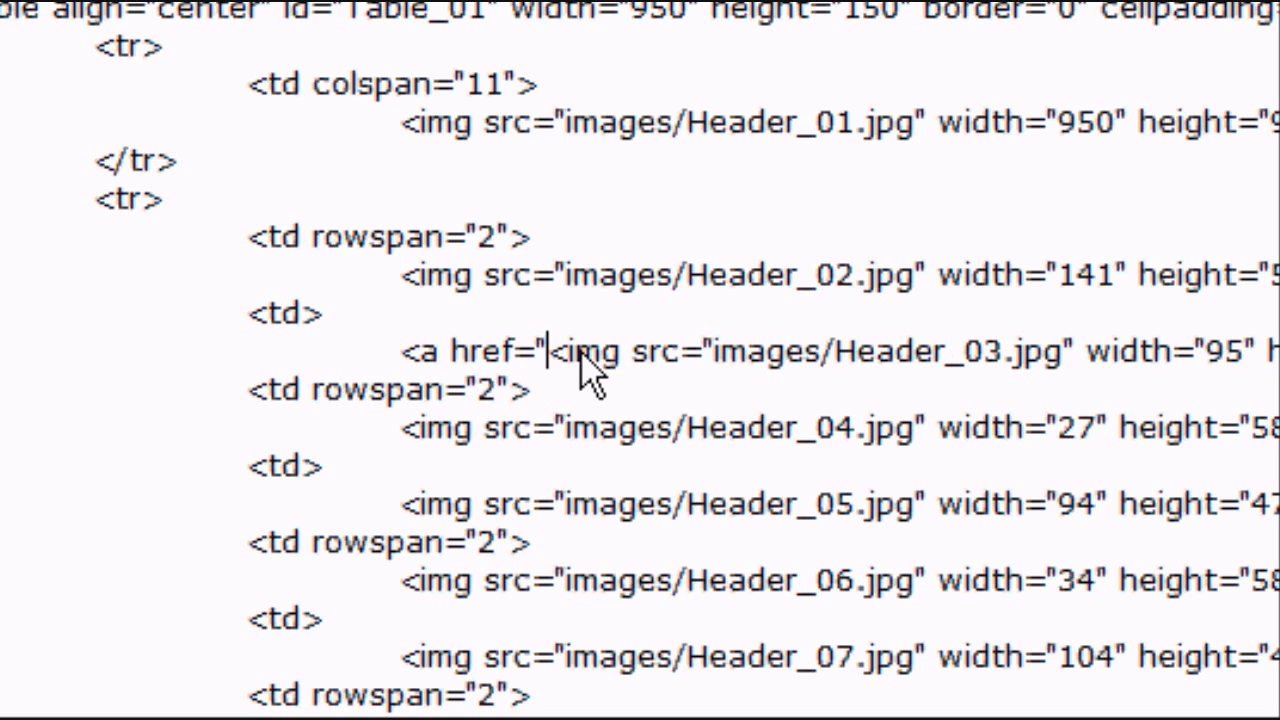
type("index.h")
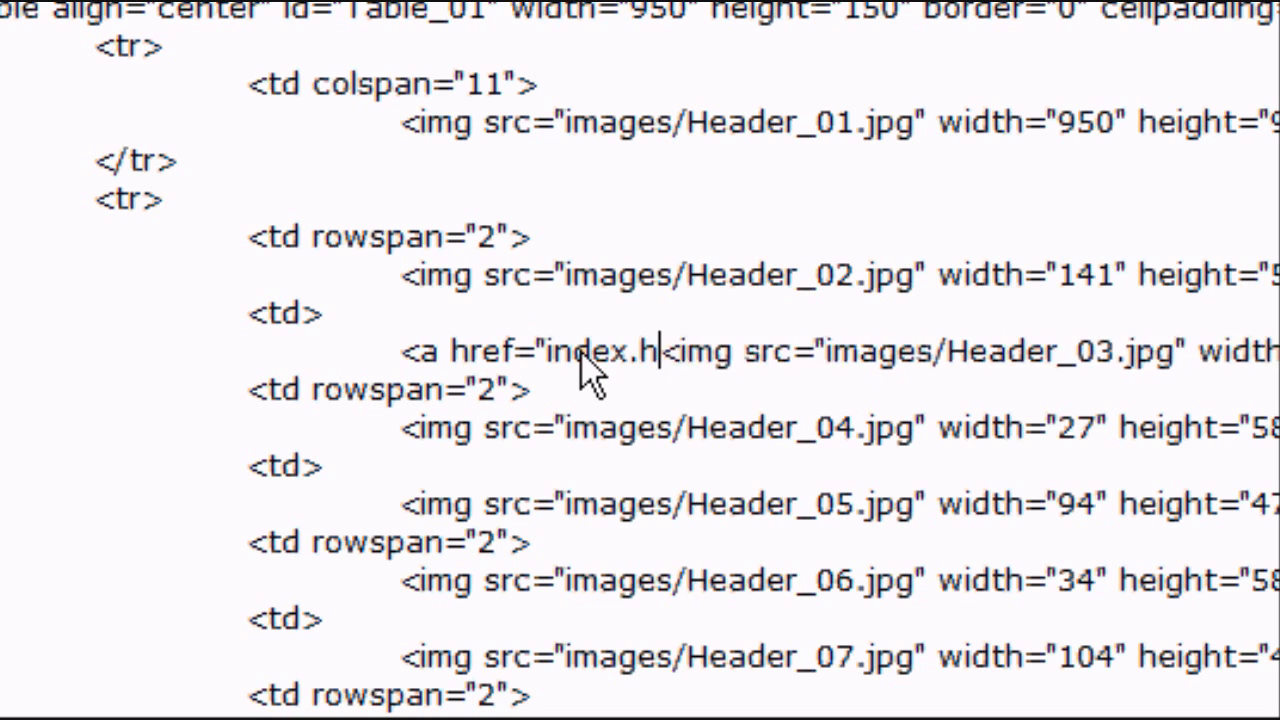
type("tml\">")
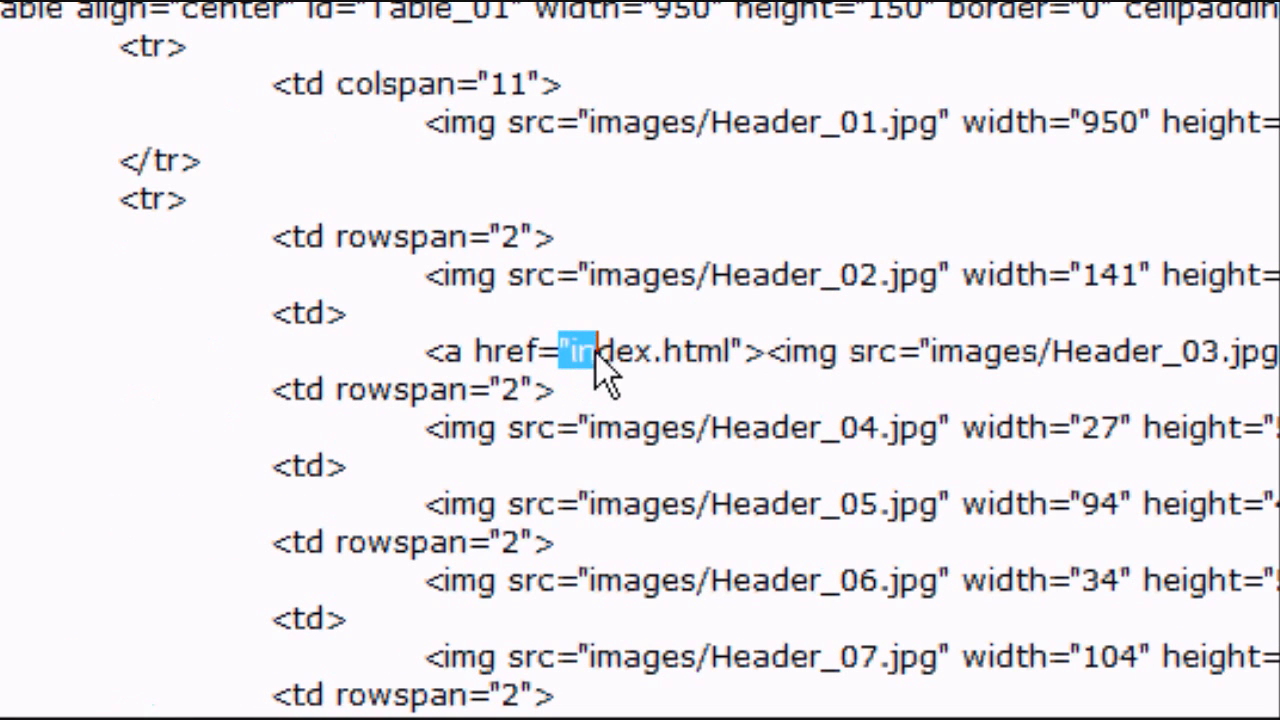
type("hol")
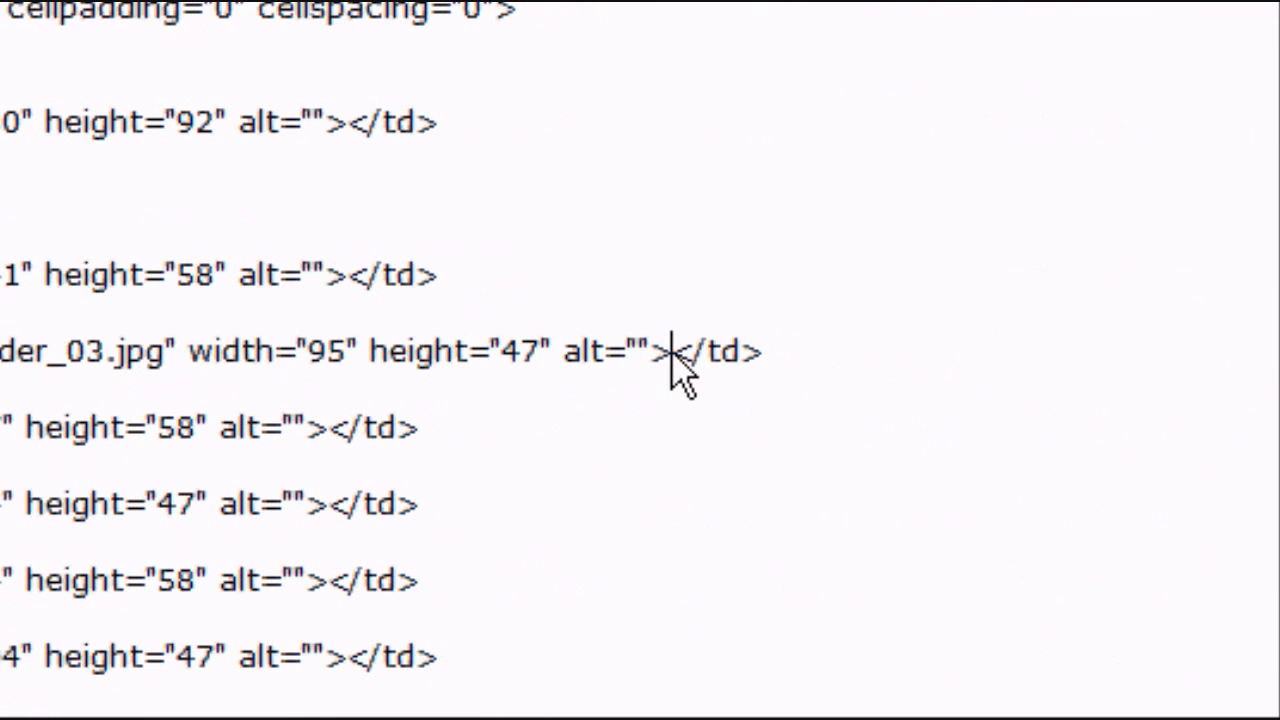
type("</a")
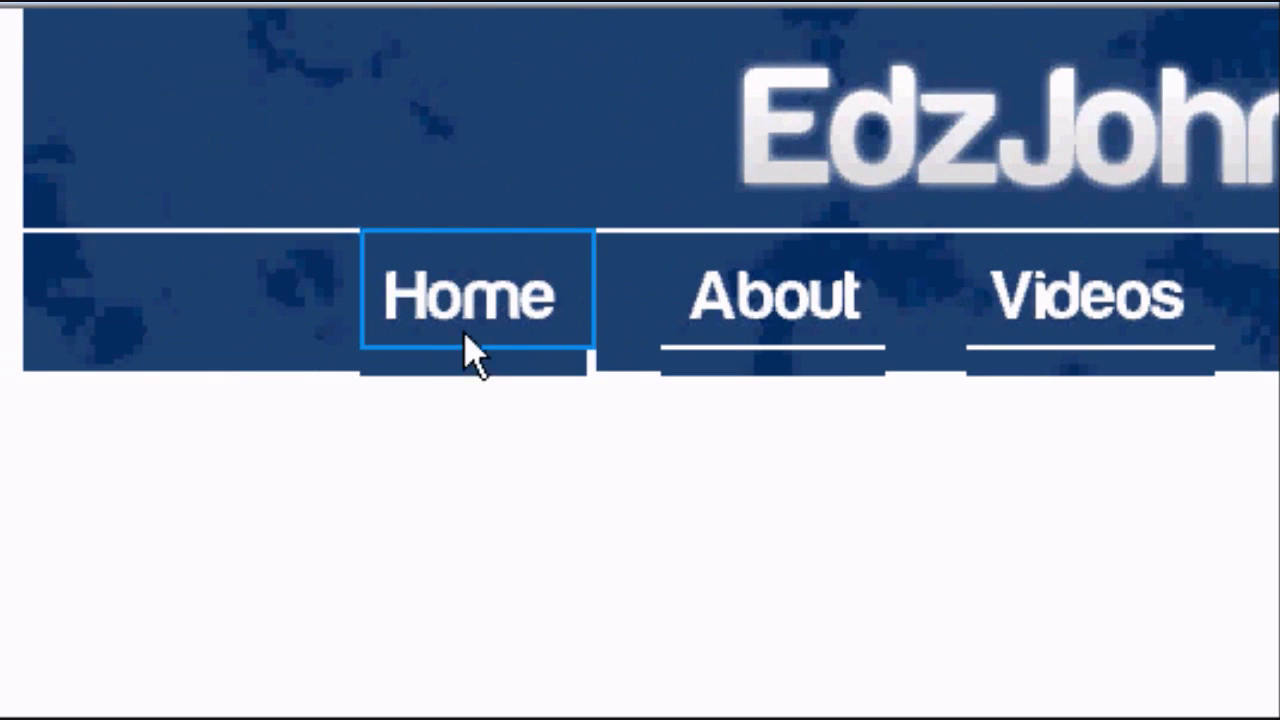
mouse_move(362, 276)
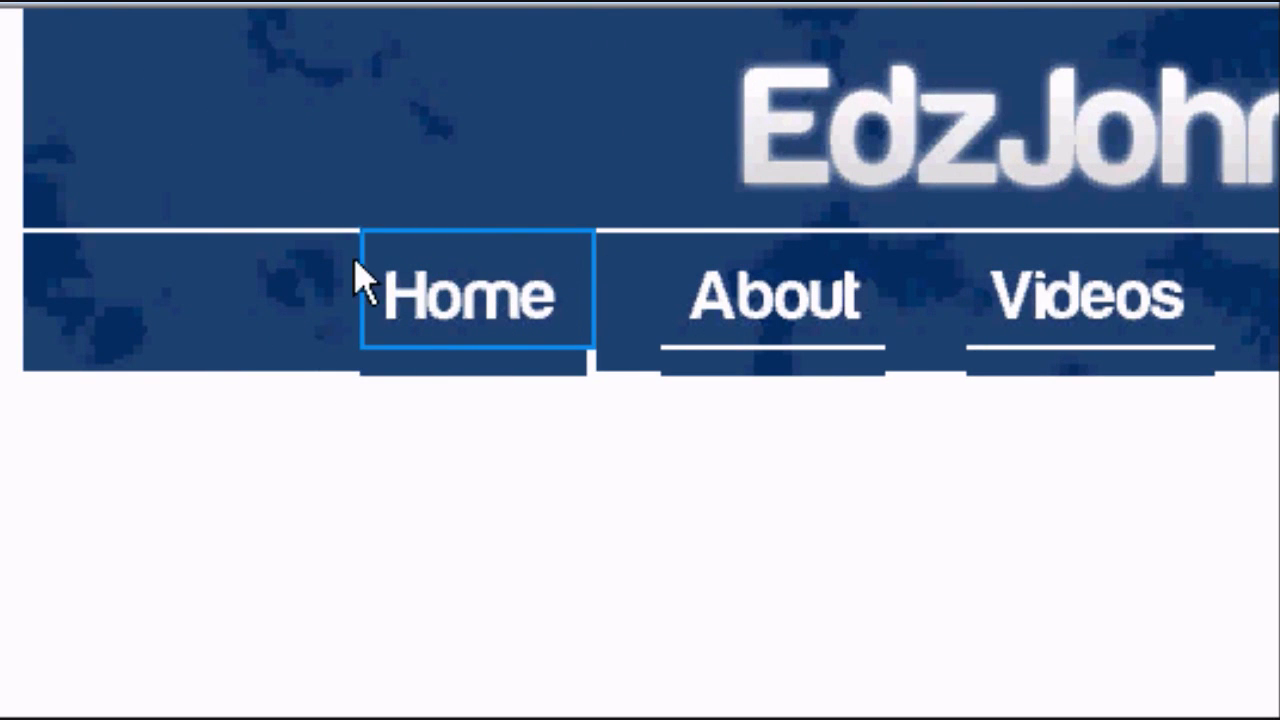
mouse_move(640, 396)
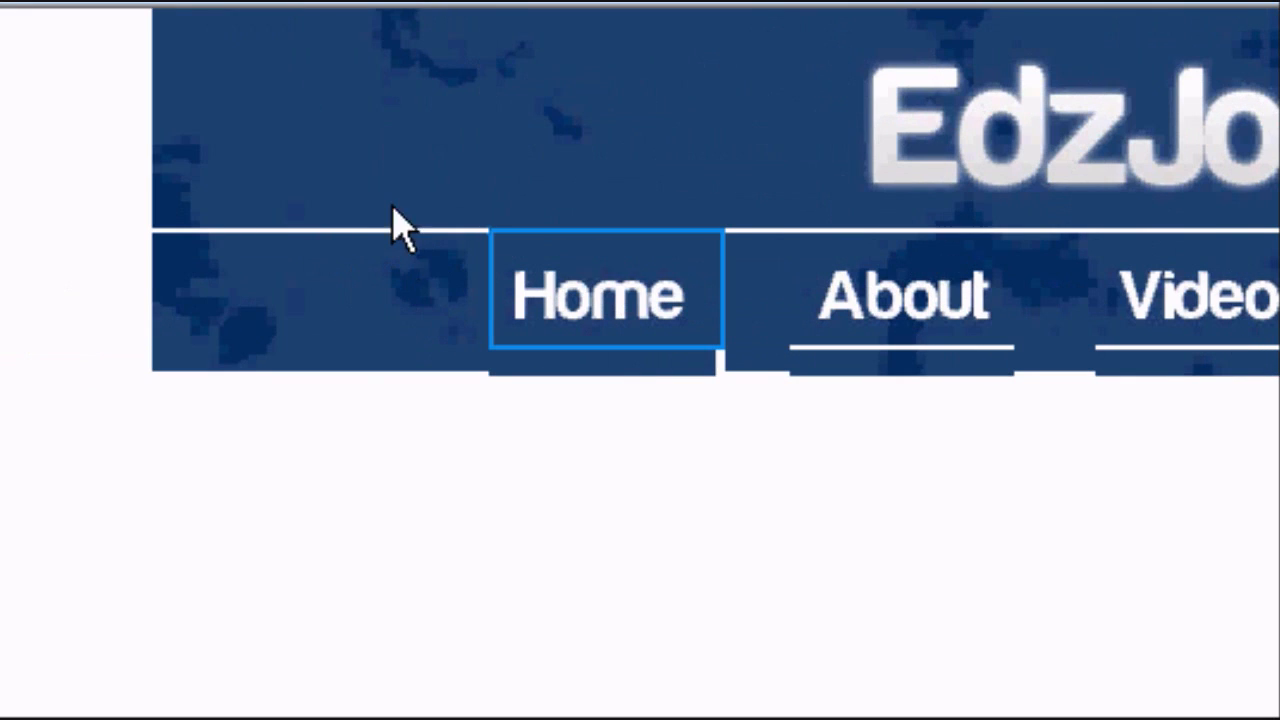
Step: Return to Notepad's Header.html source after checking the Home link in the browser
left_click(650, 682)
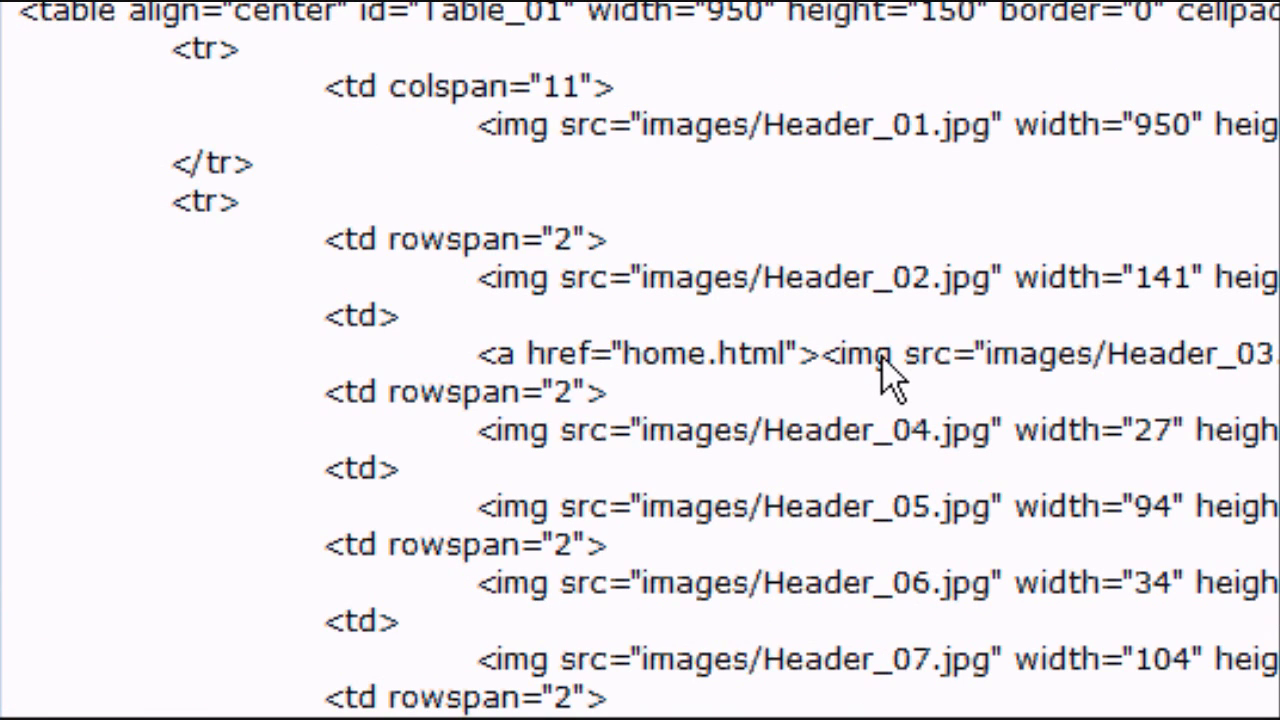
Step: Add border="0" to the Header_03 image tag and return to the browser
type("borde")
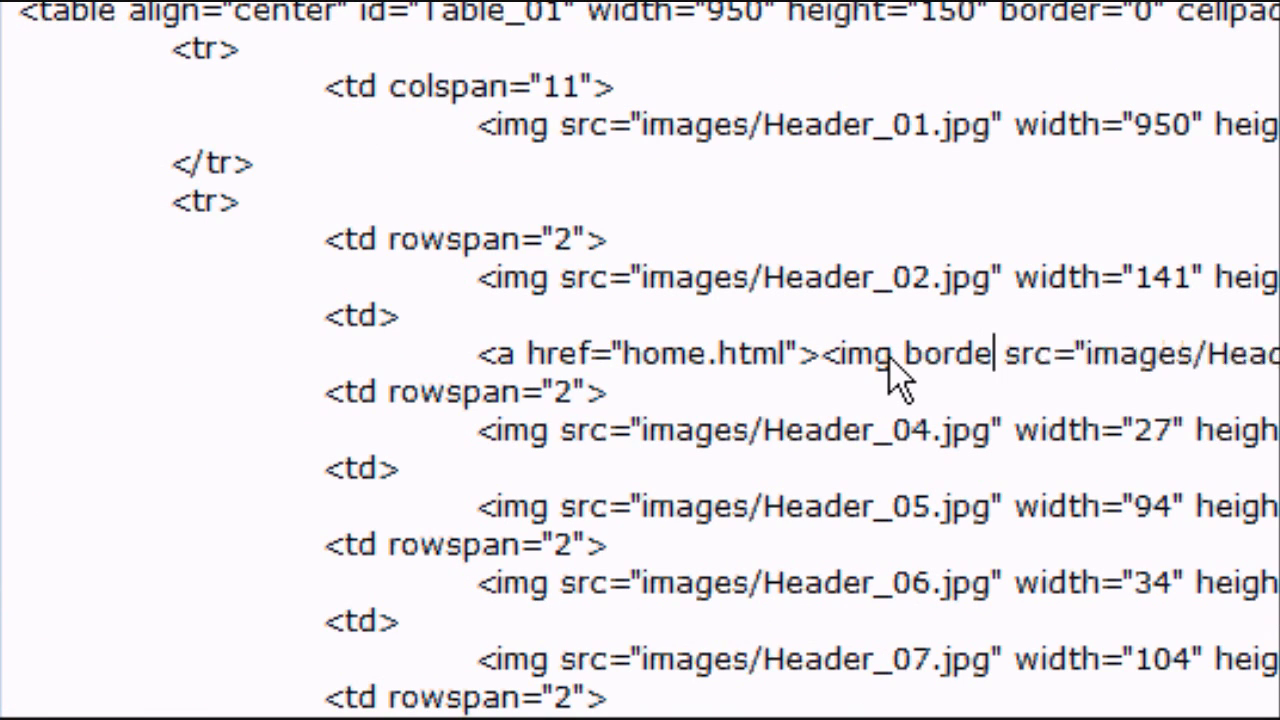
type("=\"0\"")
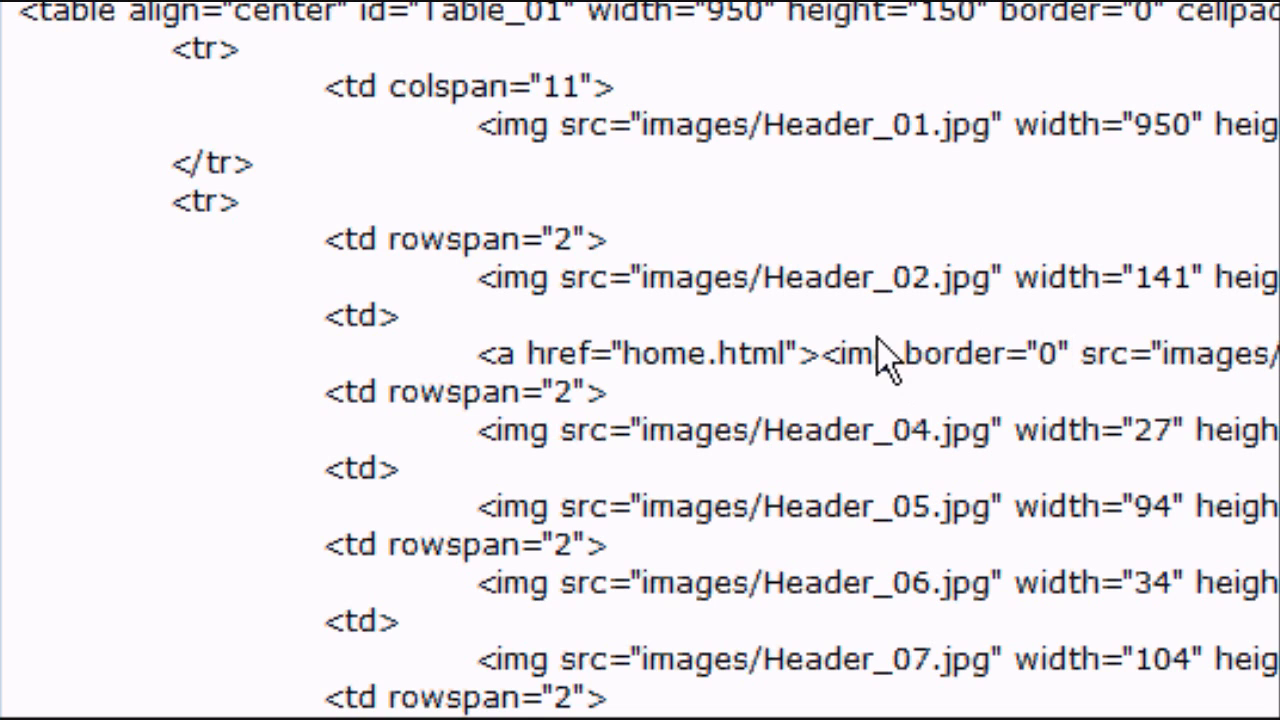
left_click(36, 72)
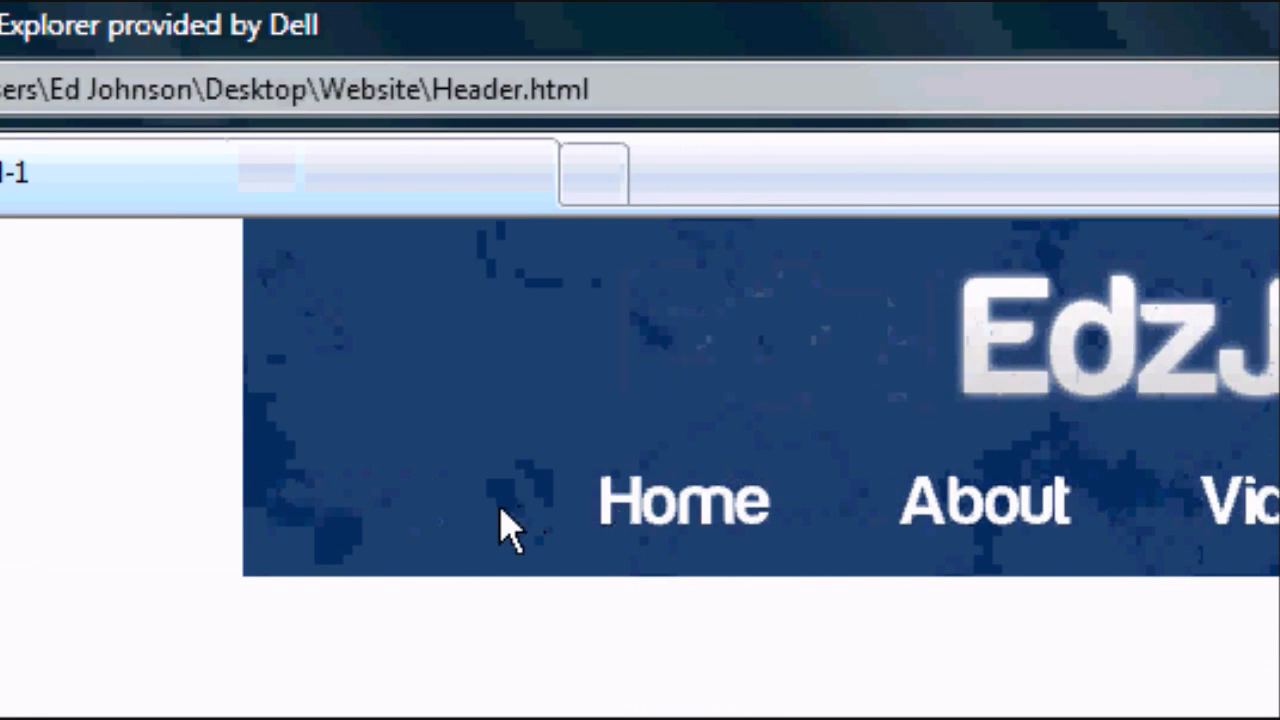
Step: Follow the borderless Home link to home.html, which IE cannot display
left_click(684, 500)
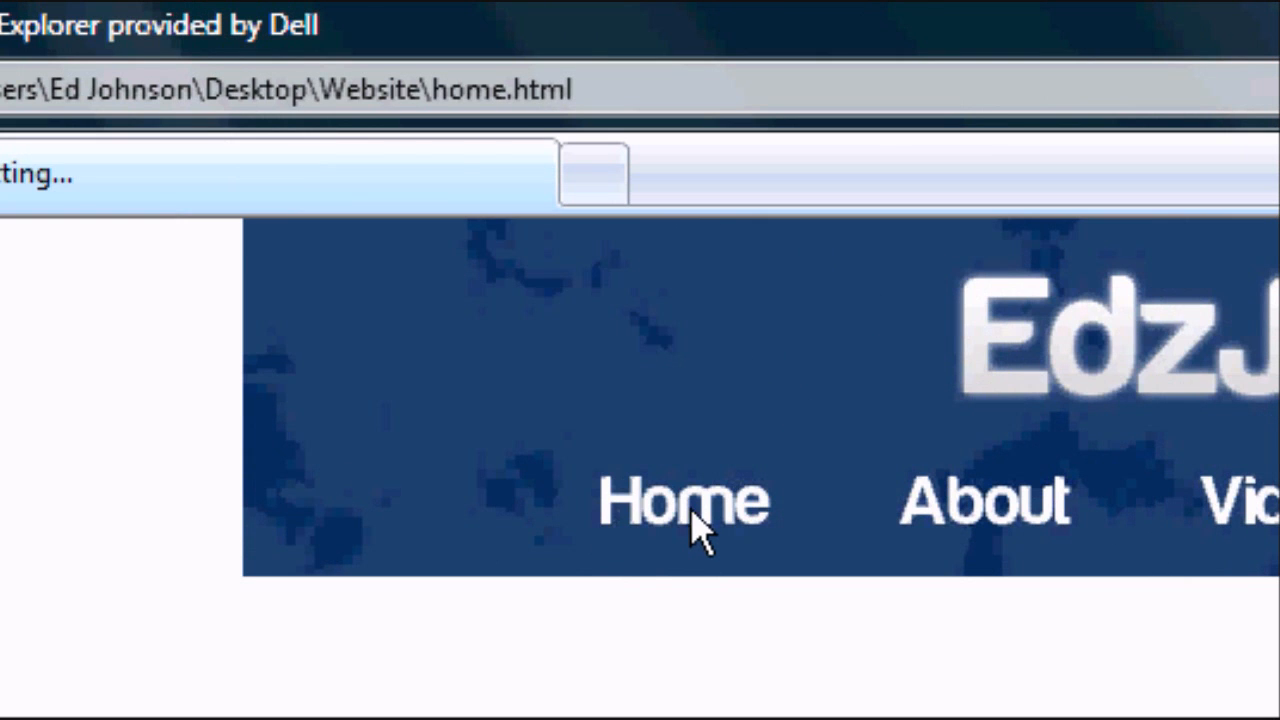
left_click(684, 500)
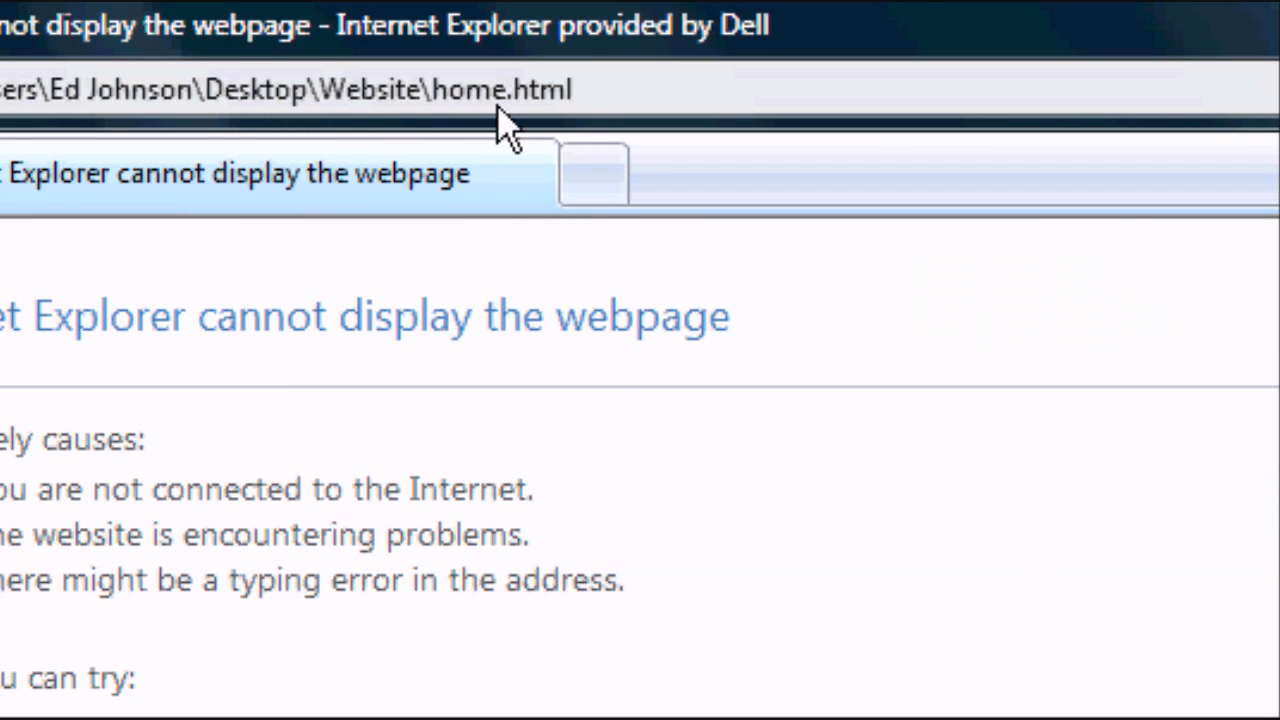